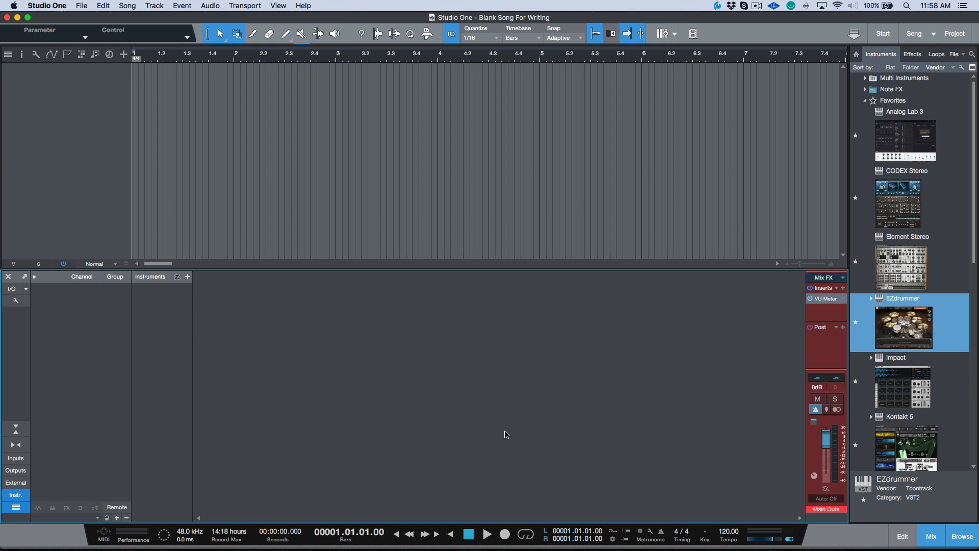
pyautogui.moveTo(687, 388)
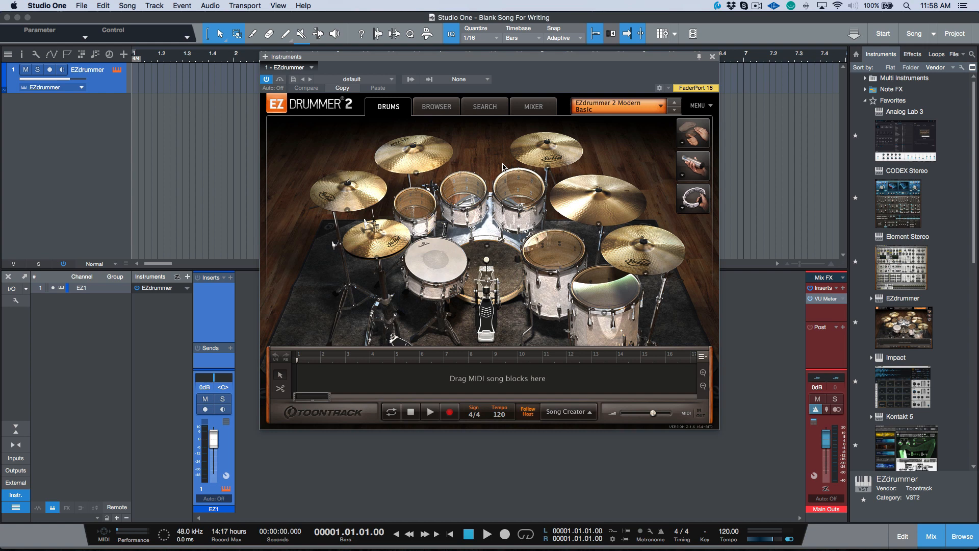
pyautogui.moveTo(578, 52)
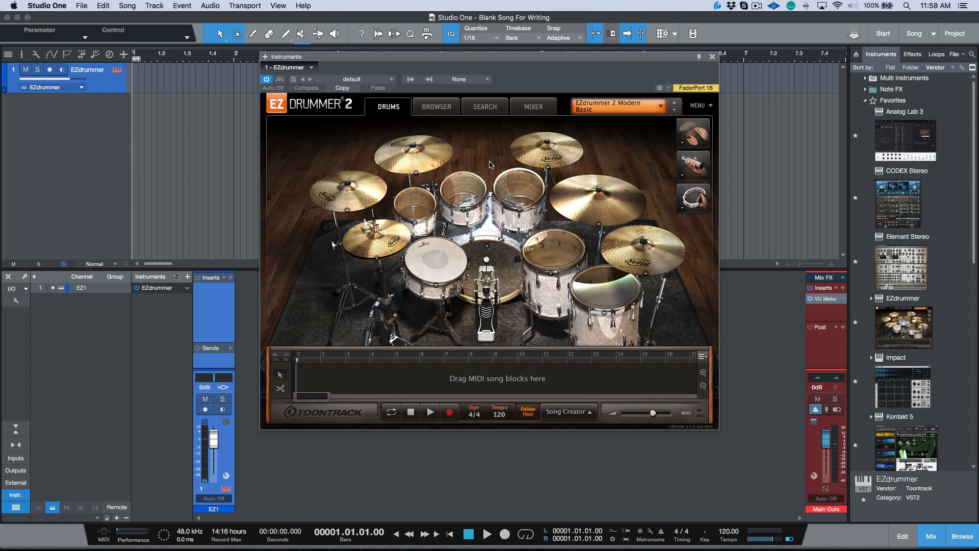
pyautogui.moveTo(537, 115)
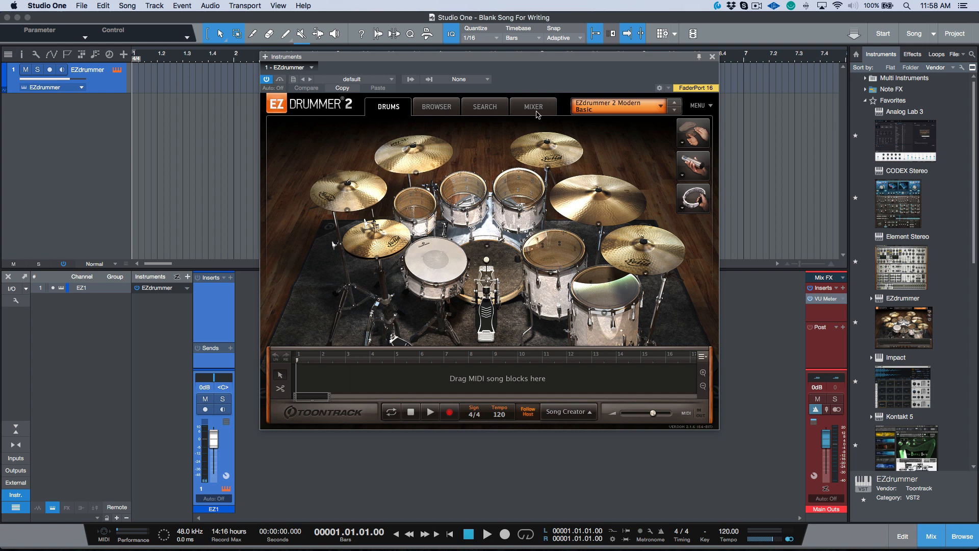
# Step: Lower EZdrummer's kit faders, audition a Verse groove from Search, then return to the kit mixer
pyautogui.click(532, 105)
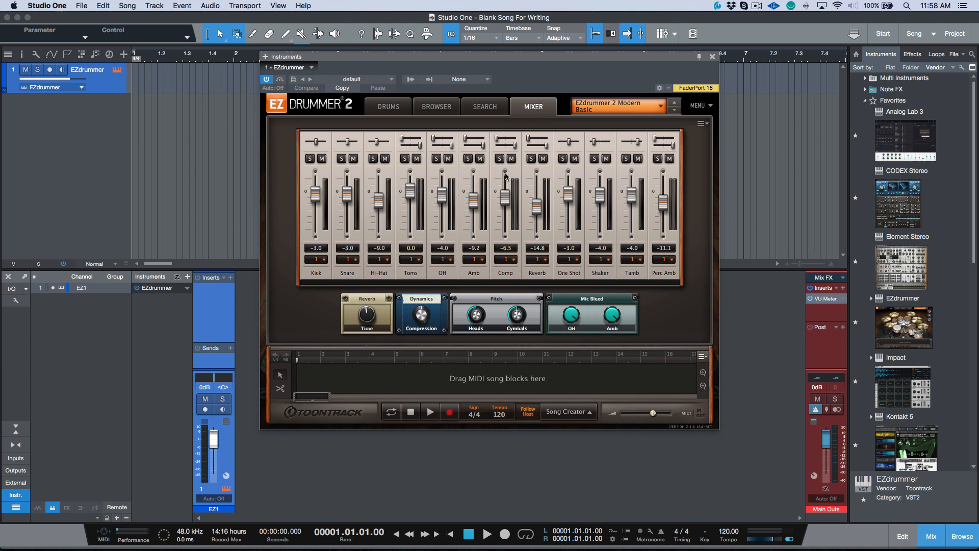
pyautogui.moveTo(466, 154)
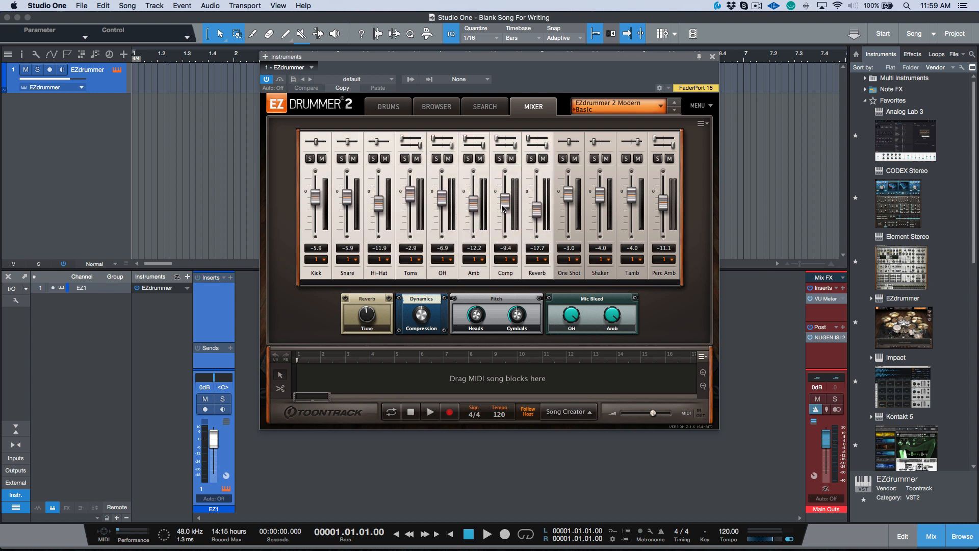
pyautogui.moveTo(539, 119)
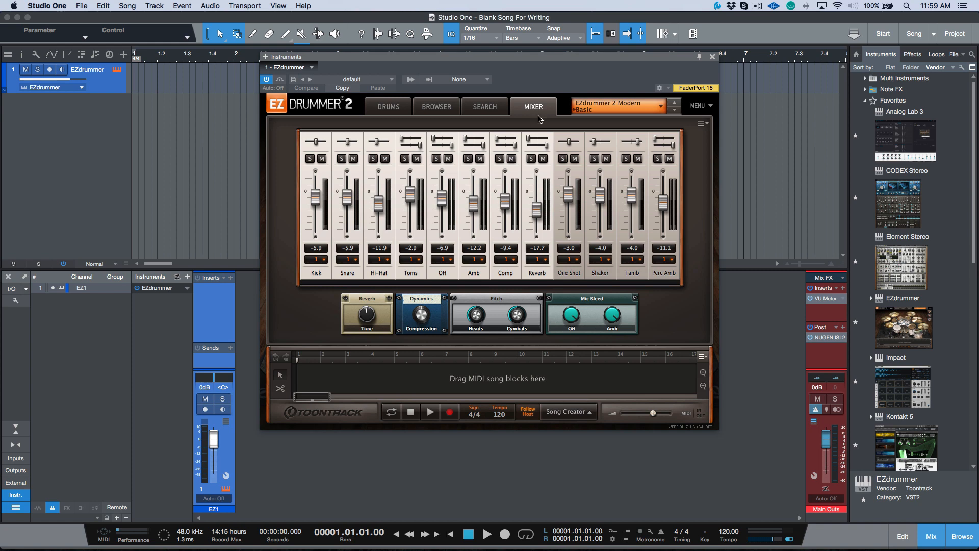
pyautogui.click(483, 106)
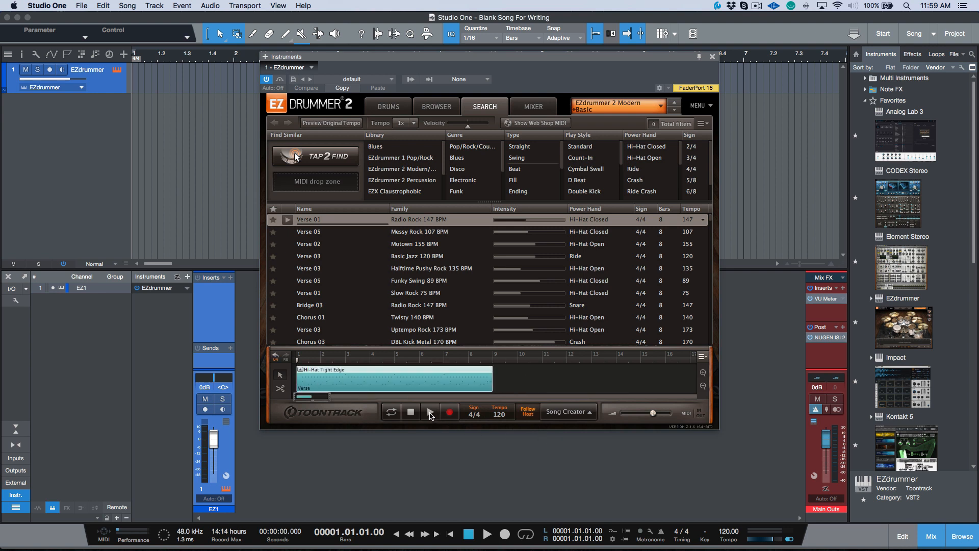
pyautogui.click(429, 412)
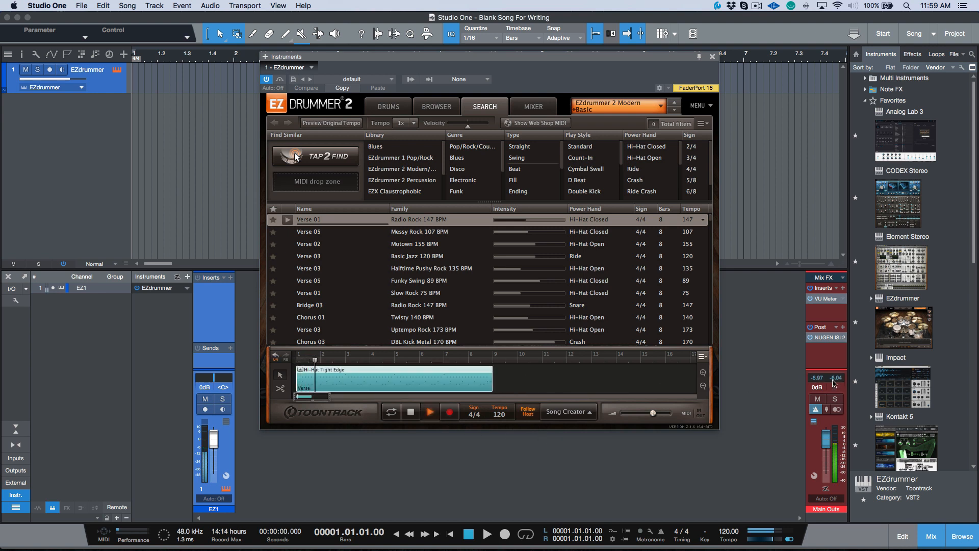
pyautogui.click(429, 412)
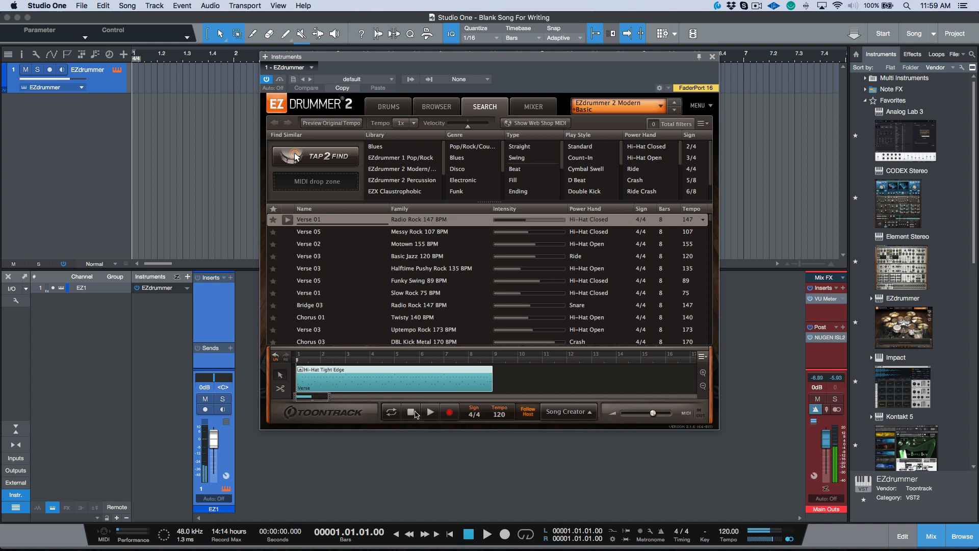
pyautogui.click(532, 106)
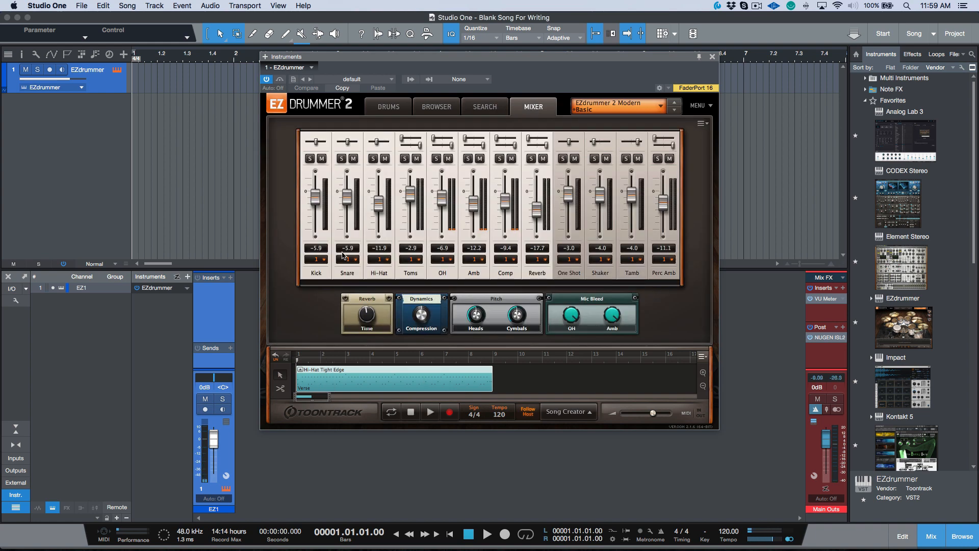
# Step: Send Kick, Snare, Hi-Hat and Toms to Outputs 1–4 and enable EZ1–EZ5 channels
pyautogui.click(316, 259)
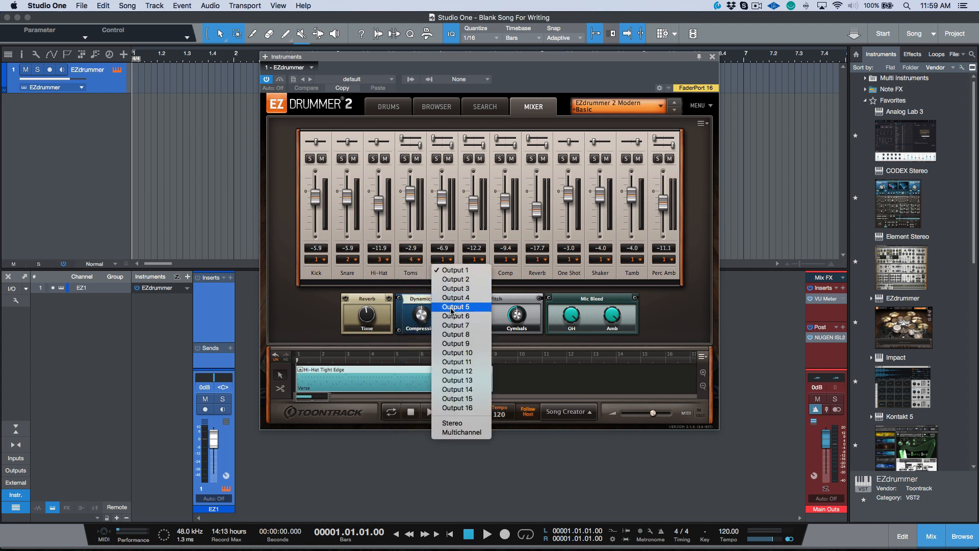
pyautogui.click(456, 307)
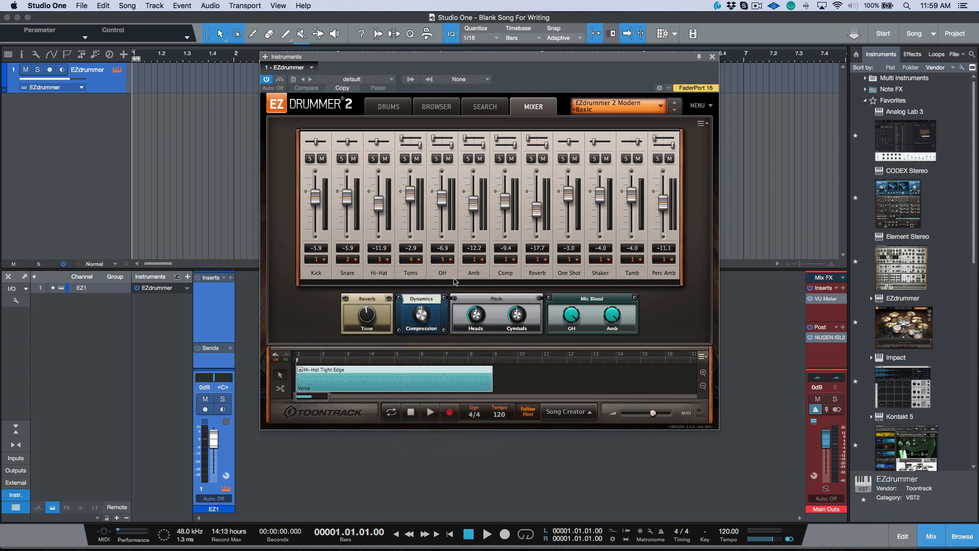
pyautogui.moveTo(445, 276)
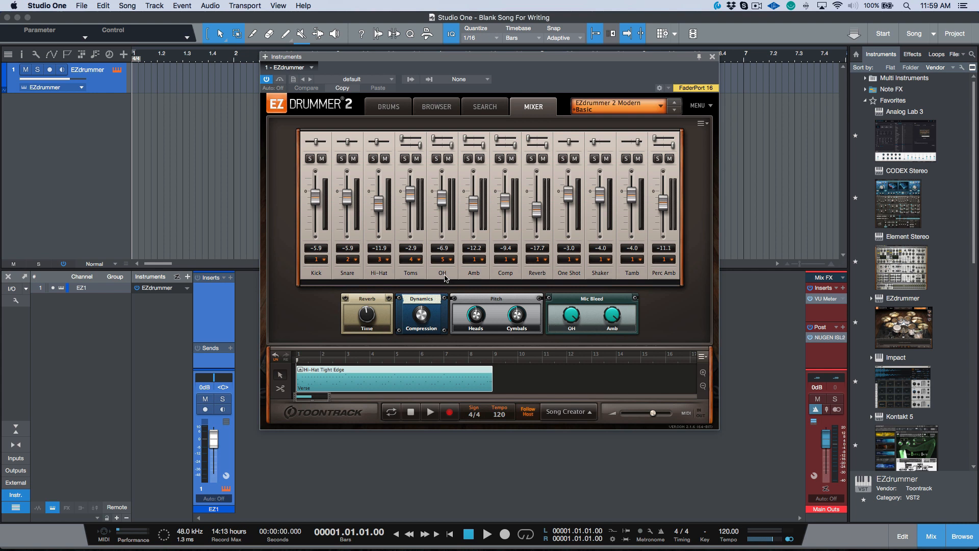
pyautogui.moveTo(406, 81)
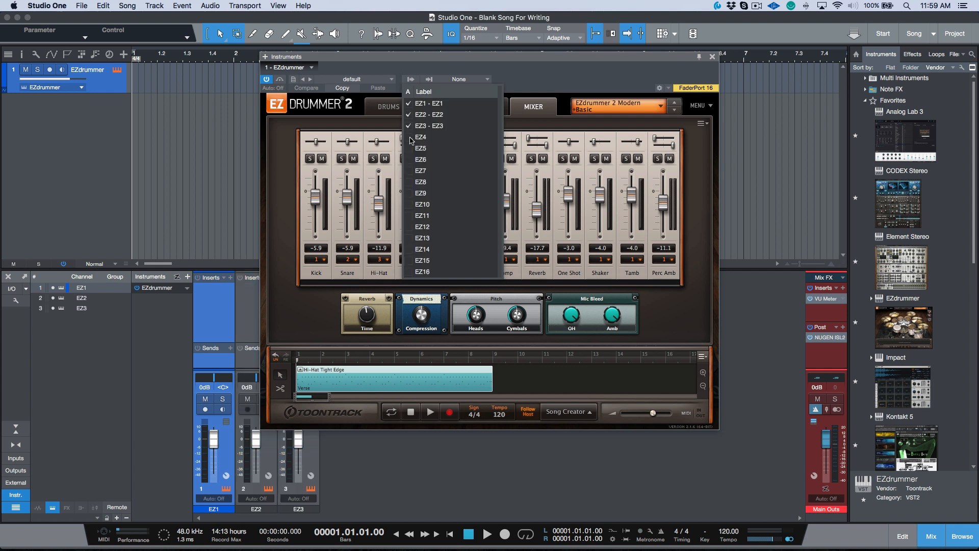
pyautogui.click(420, 136)
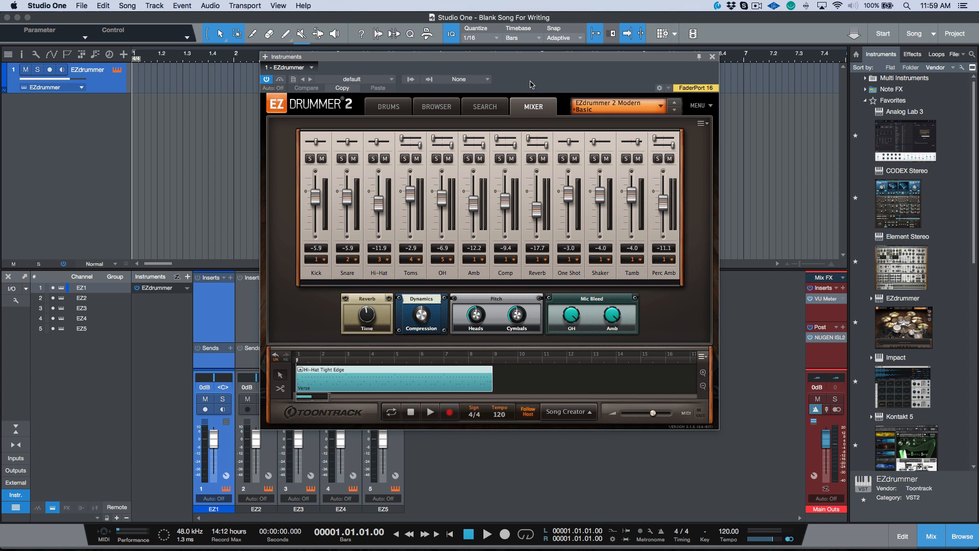
# Step: Close EZdrummer and name the first four console channels Kick, Snare, Hats and Toms
pyautogui.click(711, 56)
pyautogui.write('Kick')
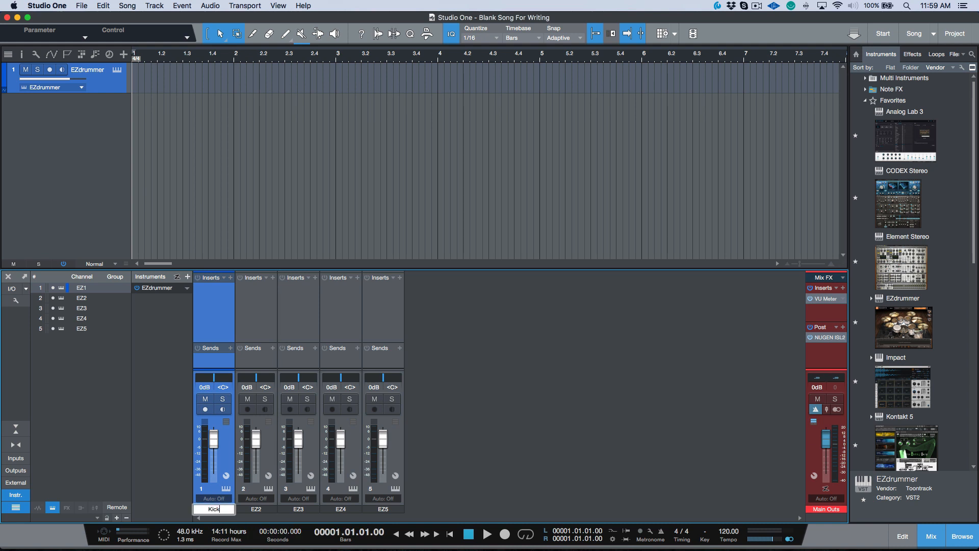
pyautogui.write('Nsa')
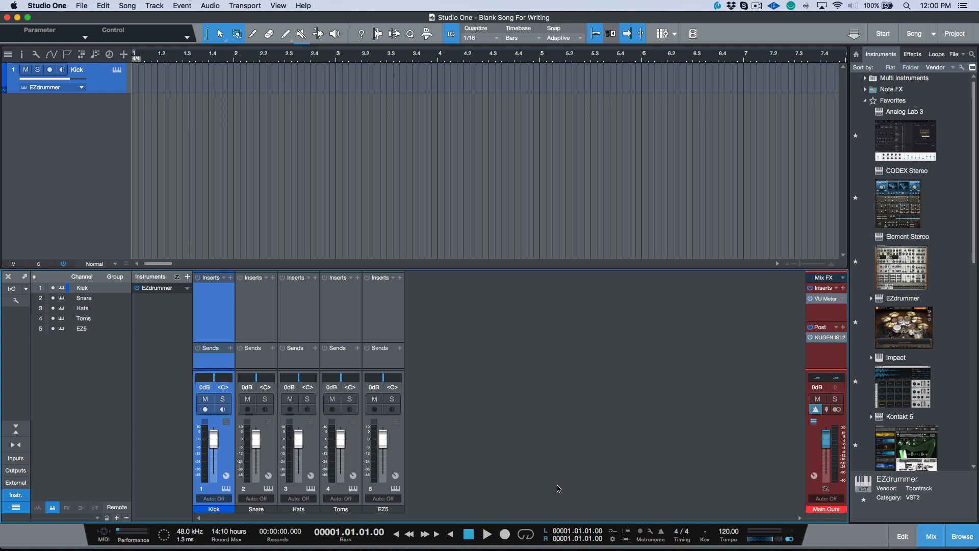
pyautogui.moveTo(518, 147)
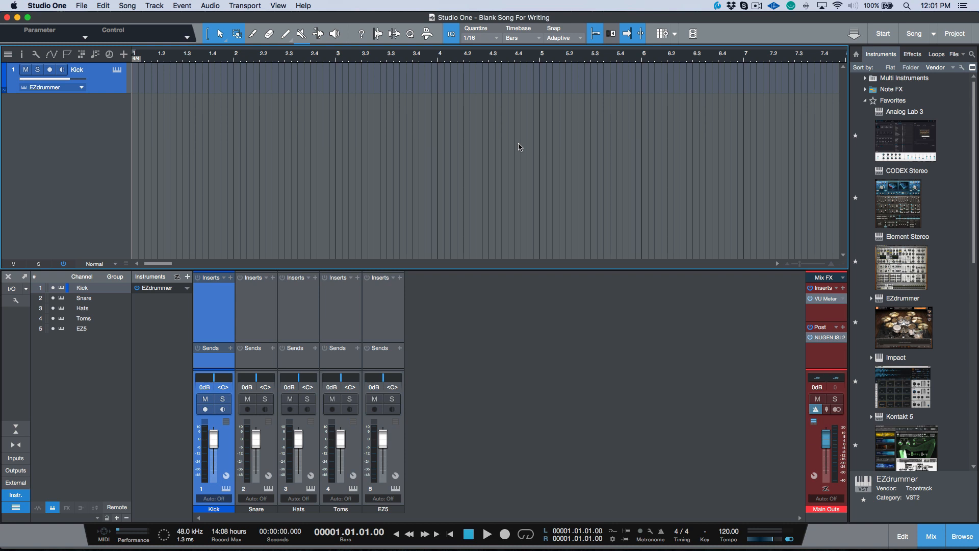
# Step: Remove the test EZdrummer track and switch to 'Using Instrument+FX Presets in Writing Templates'
pyautogui.rightClick(112, 78)
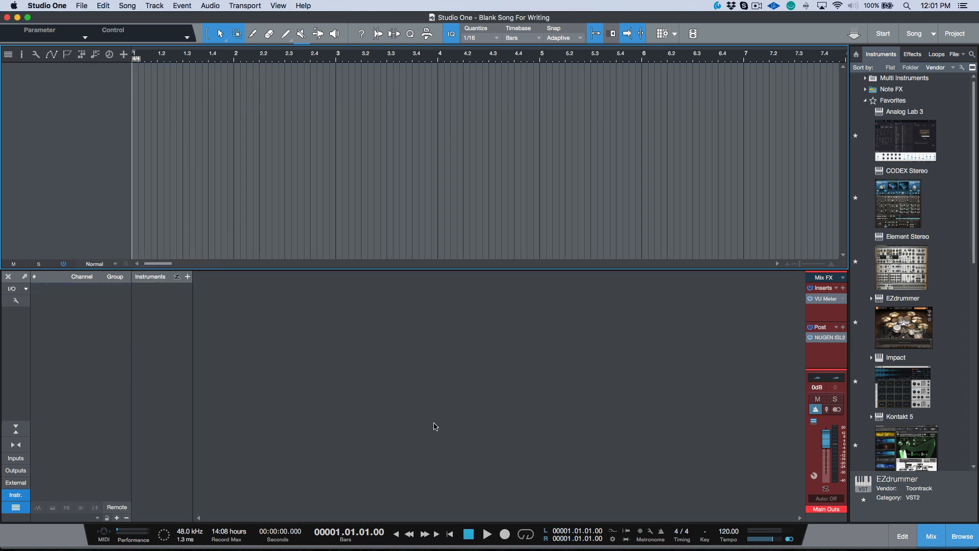
pyautogui.click(928, 33)
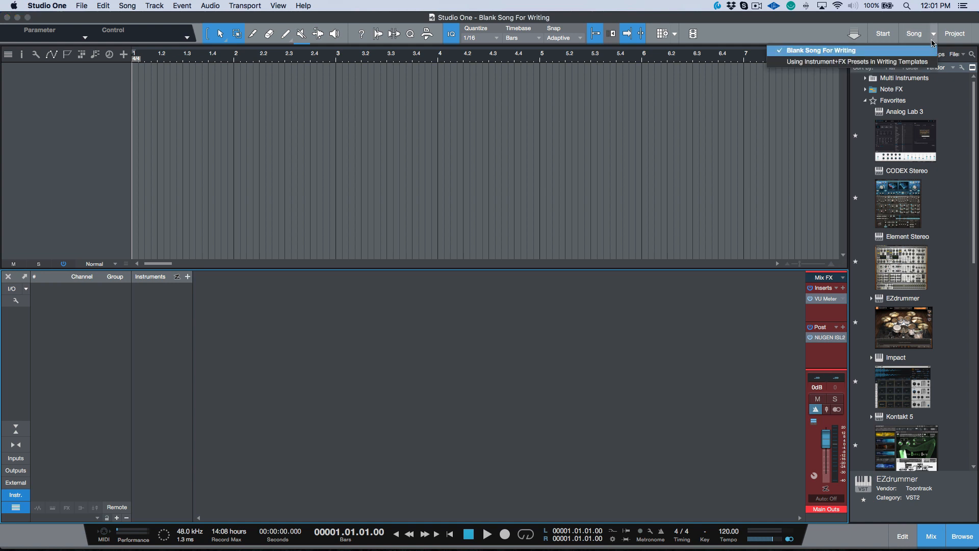
pyautogui.click(857, 61)
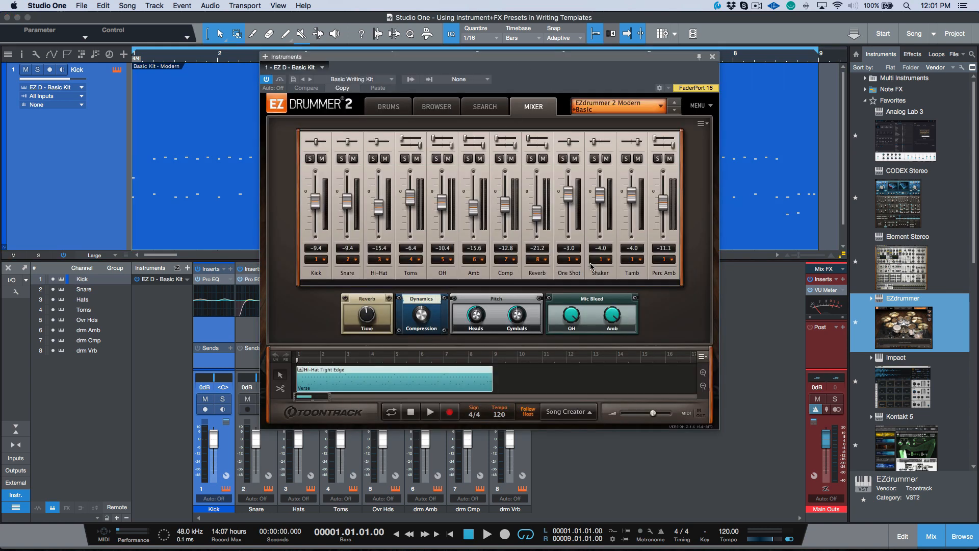
pyautogui.moveTo(492, 214)
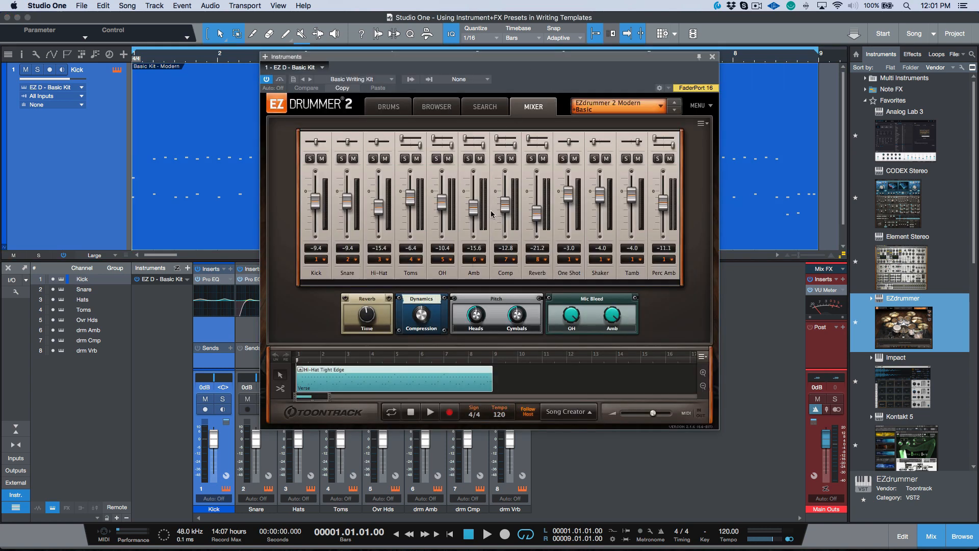
pyautogui.moveTo(493, 214)
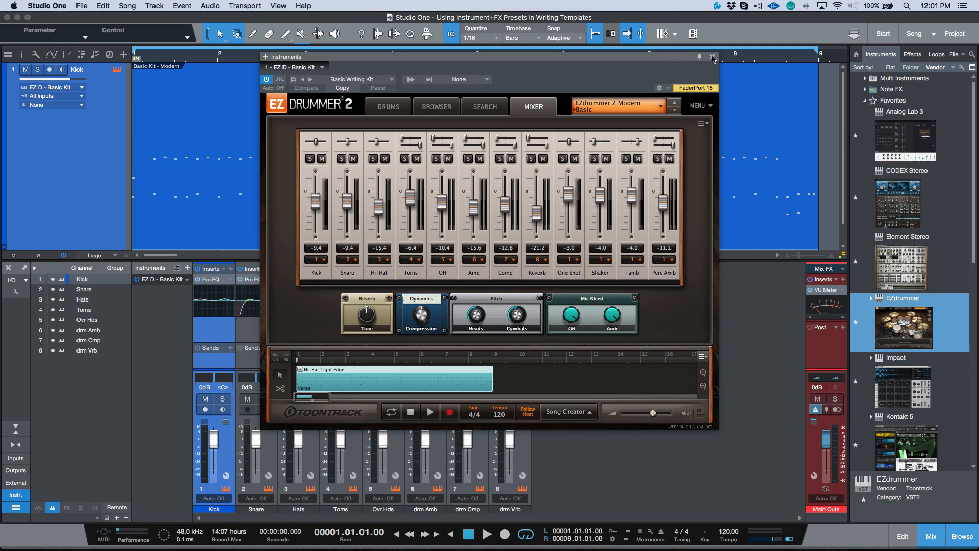
pyautogui.click(712, 56)
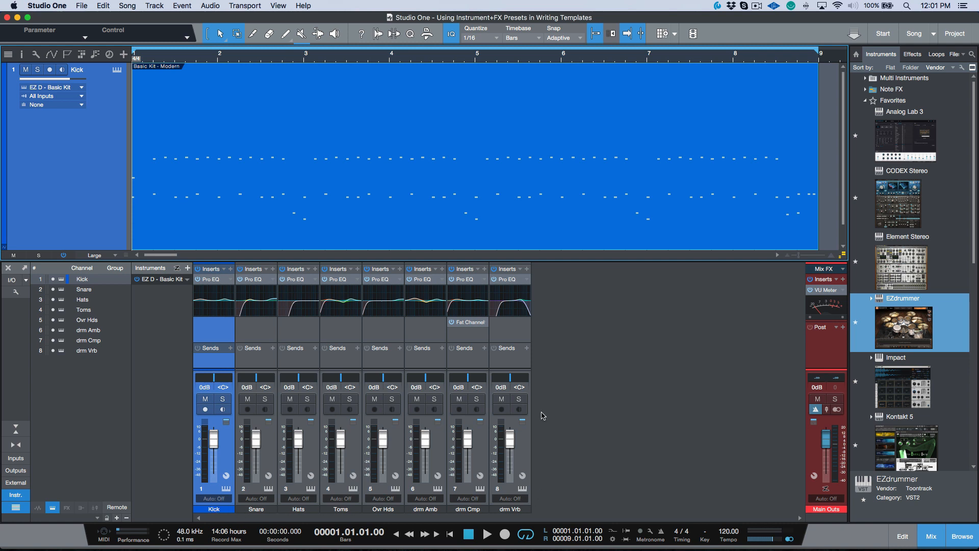
pyautogui.moveTo(262, 331)
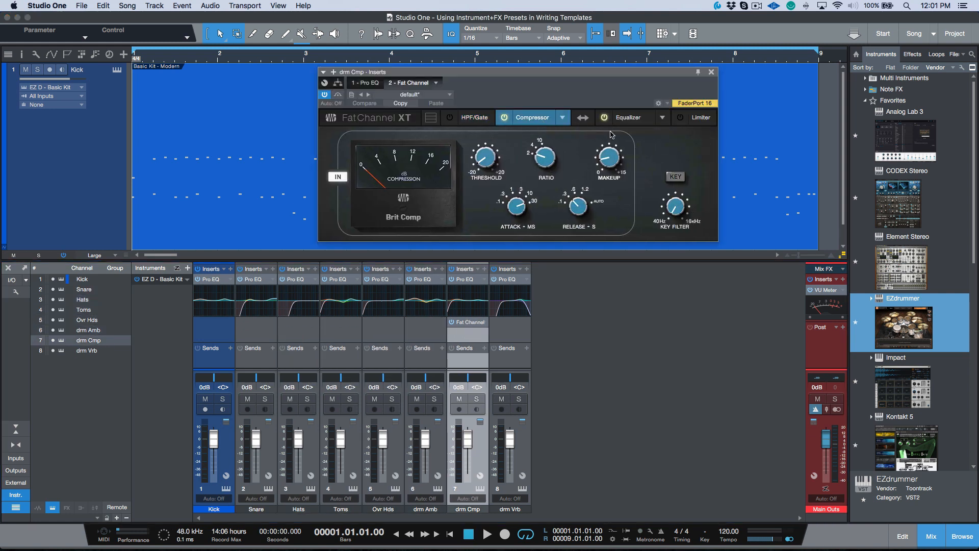
# Step: Check the drm Cmp Fat Channel equalizer and compressor, then close the insert window
pyautogui.click(628, 117)
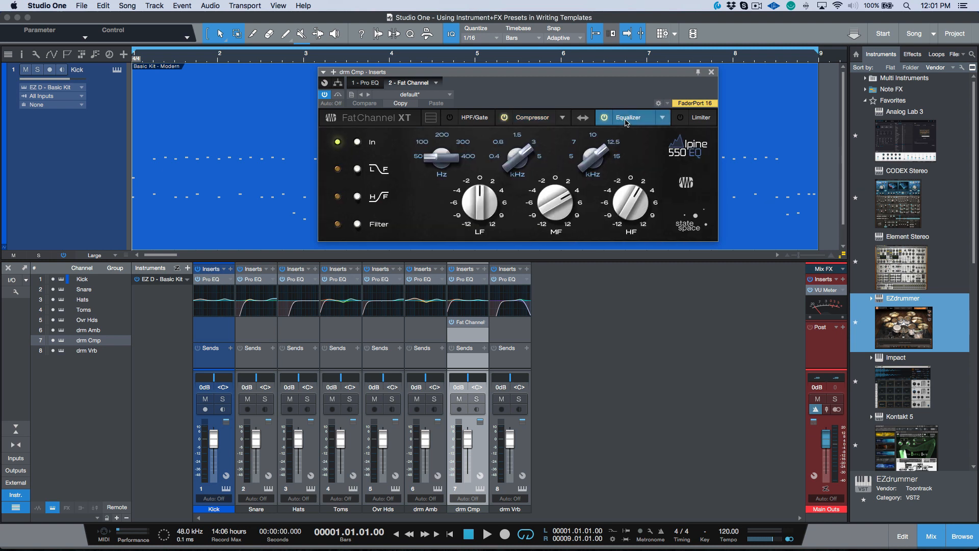
pyautogui.moveTo(603, 163)
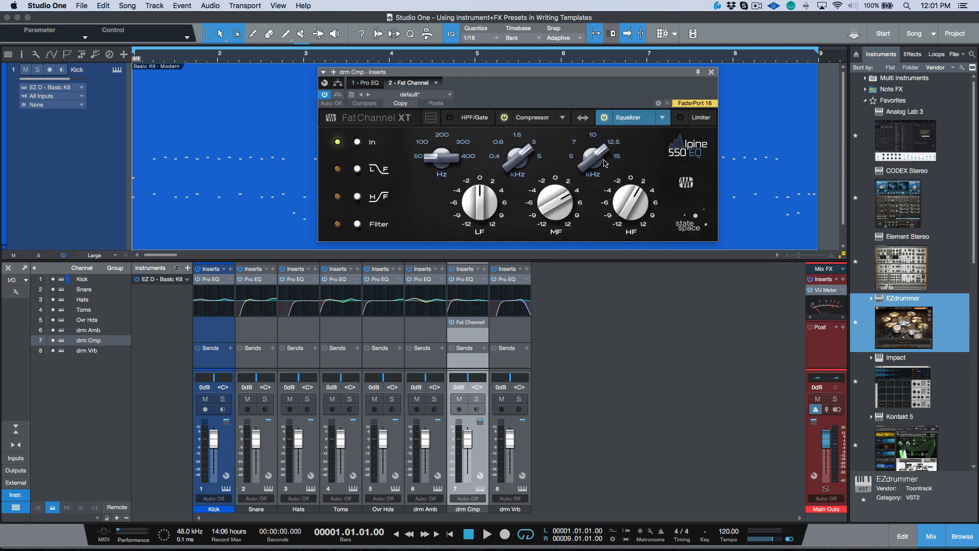
pyautogui.click(531, 117)
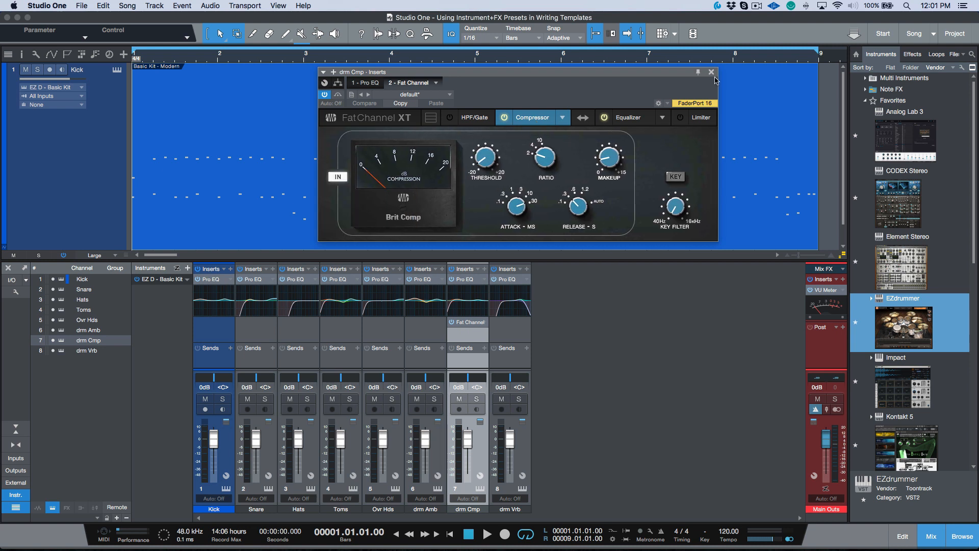
pyautogui.click(710, 72)
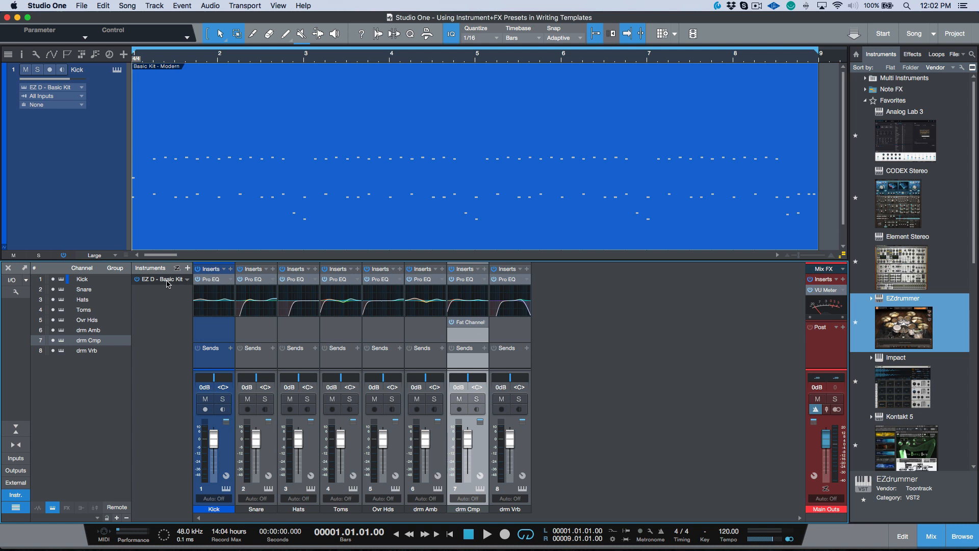
pyautogui.moveTo(152, 296)
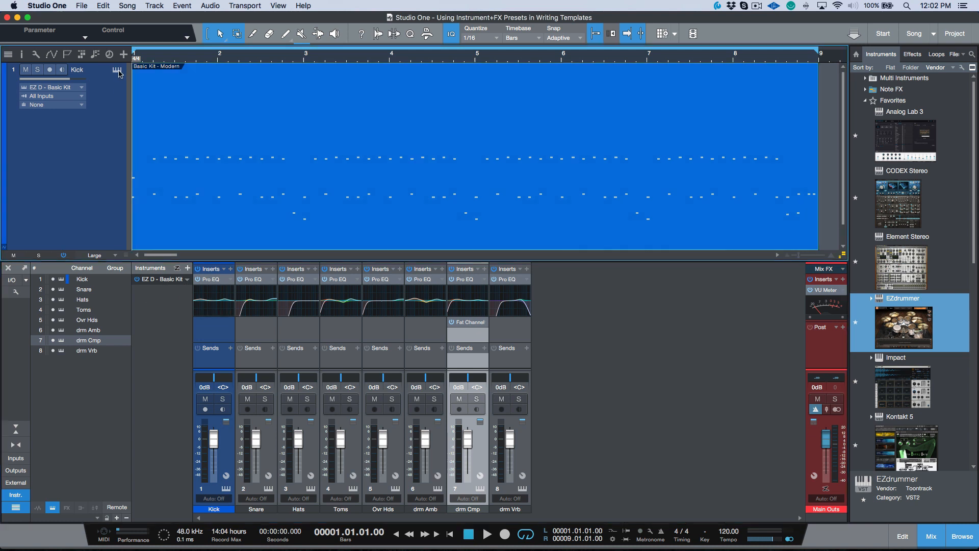
# Step: Store Basic Writing Kit as an instrument preset in subfolder MH Music, plus an Instrument+FX preset
pyautogui.click(117, 71)
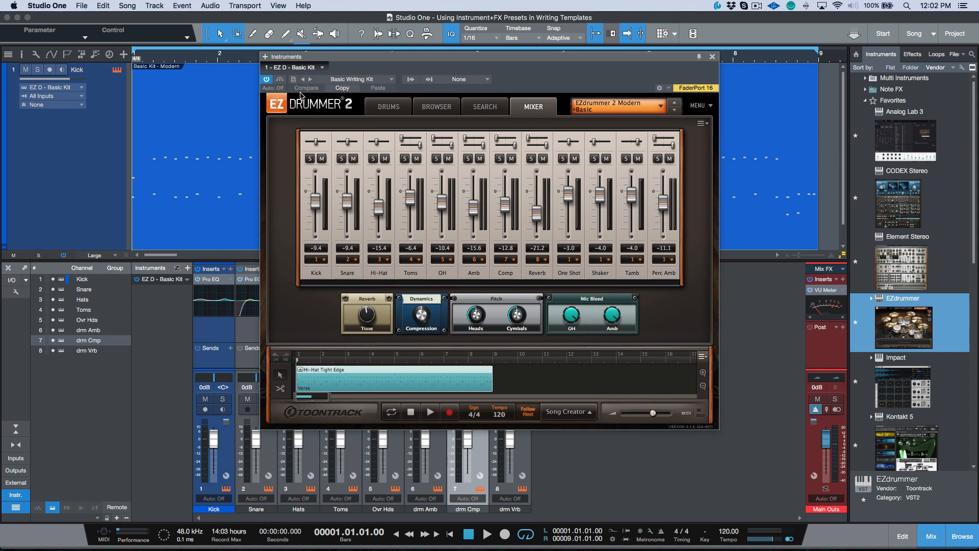
pyautogui.click(293, 80)
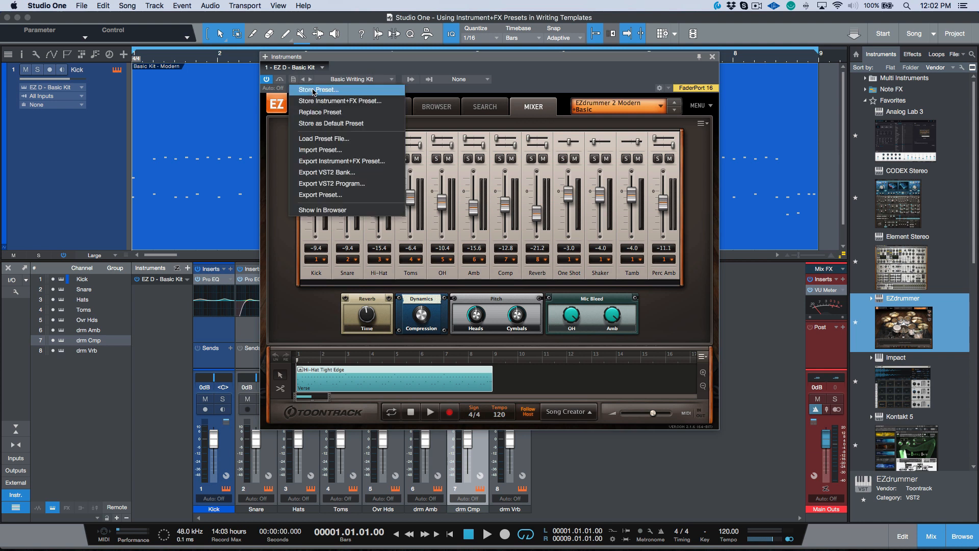
pyautogui.click(318, 90)
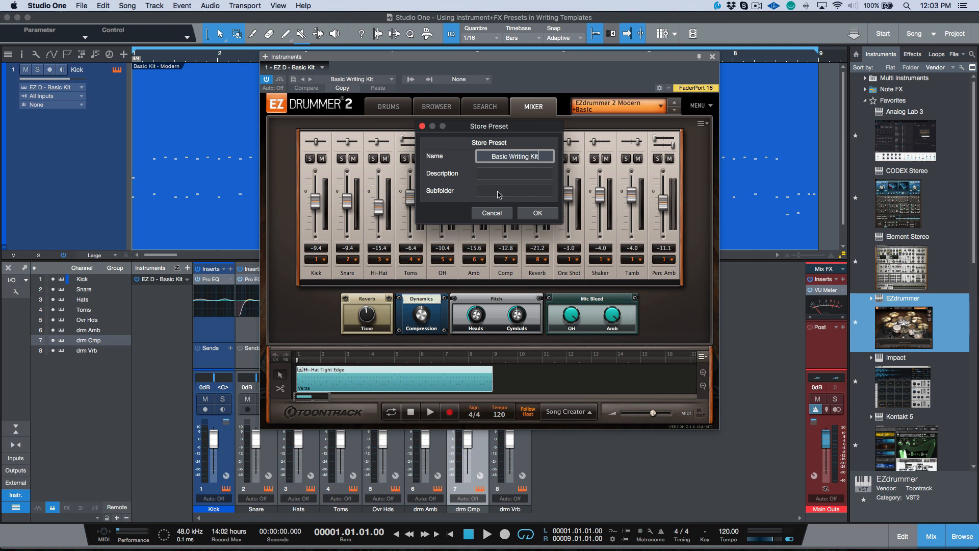
pyautogui.write('MH Music')
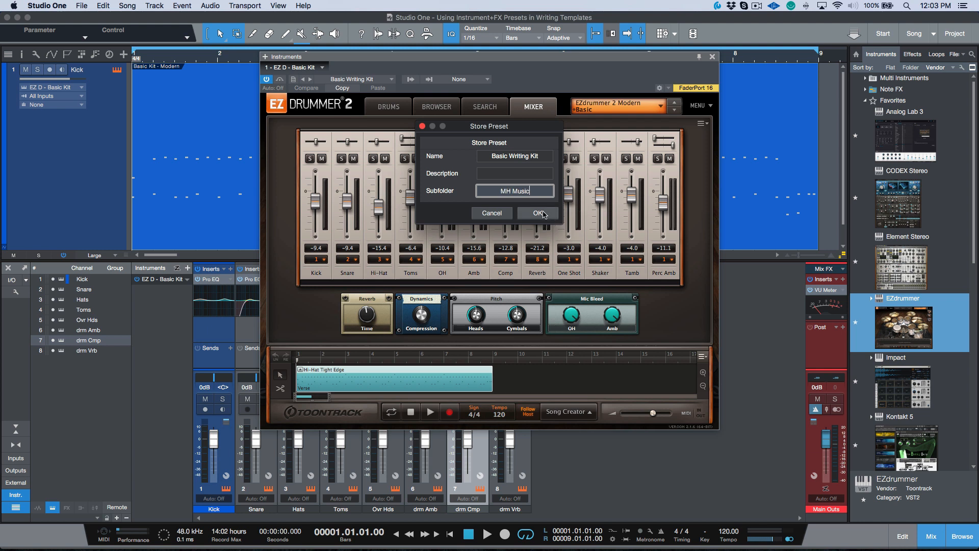
pyautogui.click(537, 213)
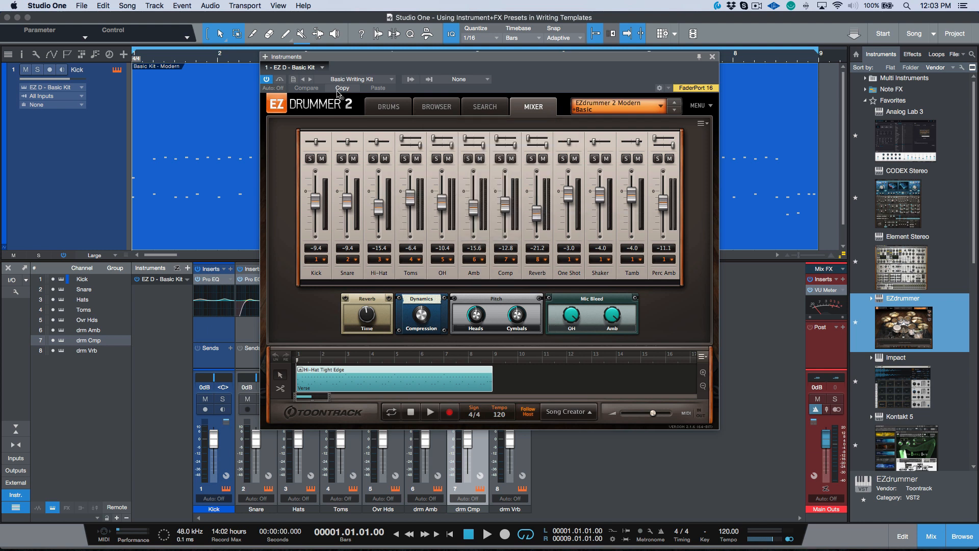
pyautogui.click(292, 80)
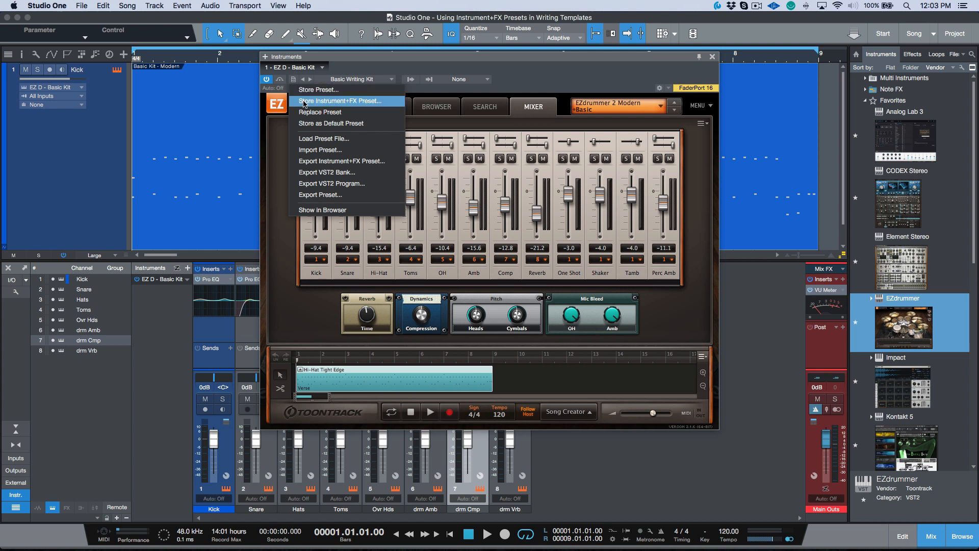
pyautogui.click(318, 90)
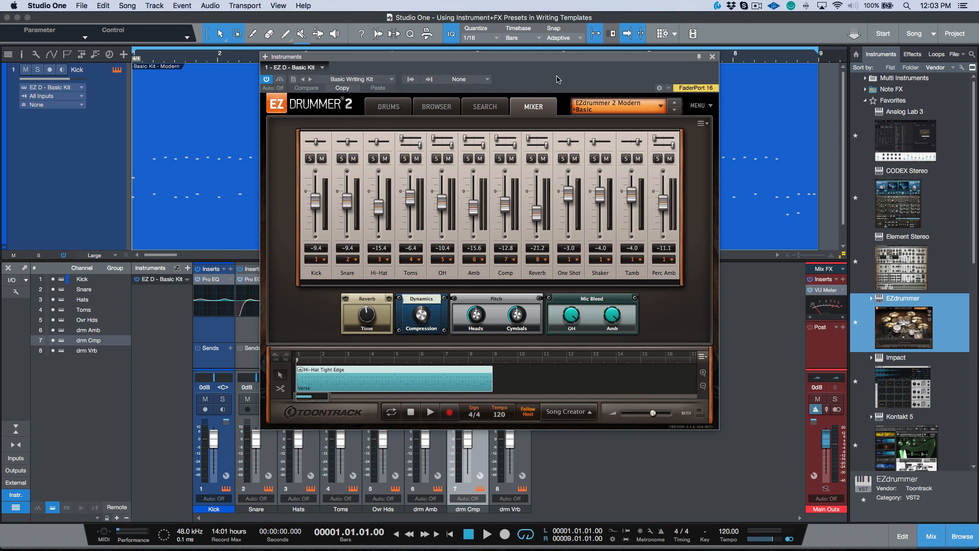
pyautogui.moveTo(712, 59)
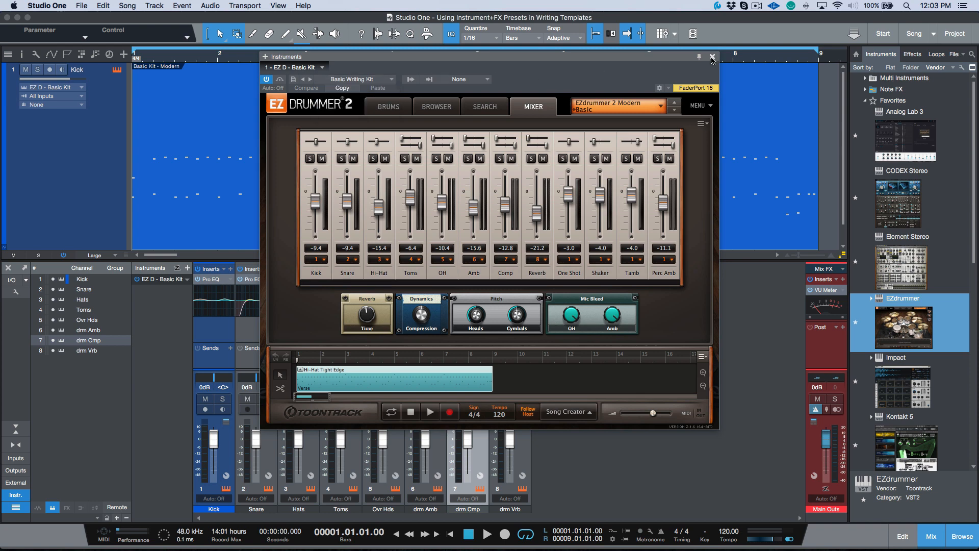
# Step: Close the EZdrummer editor and switch to the Blank Song For Writing song
pyautogui.click(711, 57)
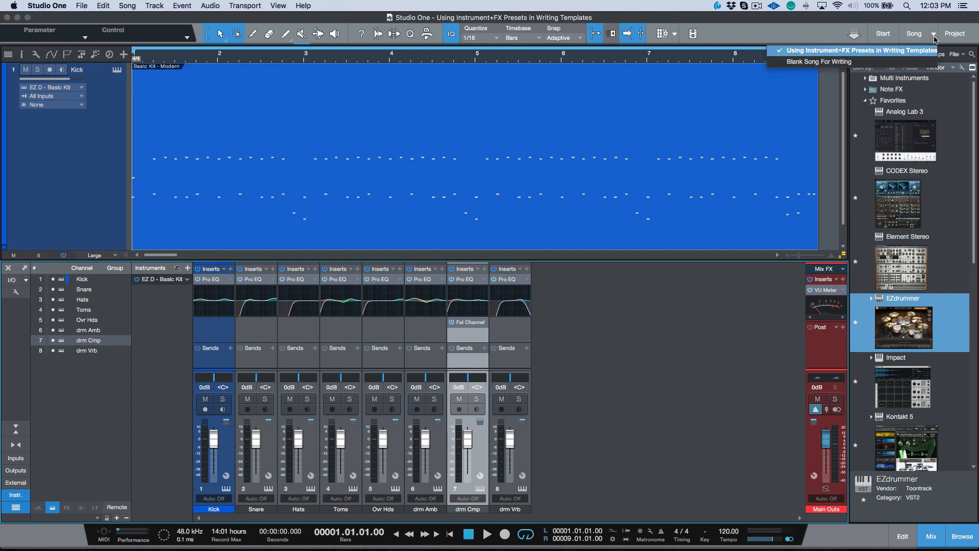
pyautogui.click(818, 61)
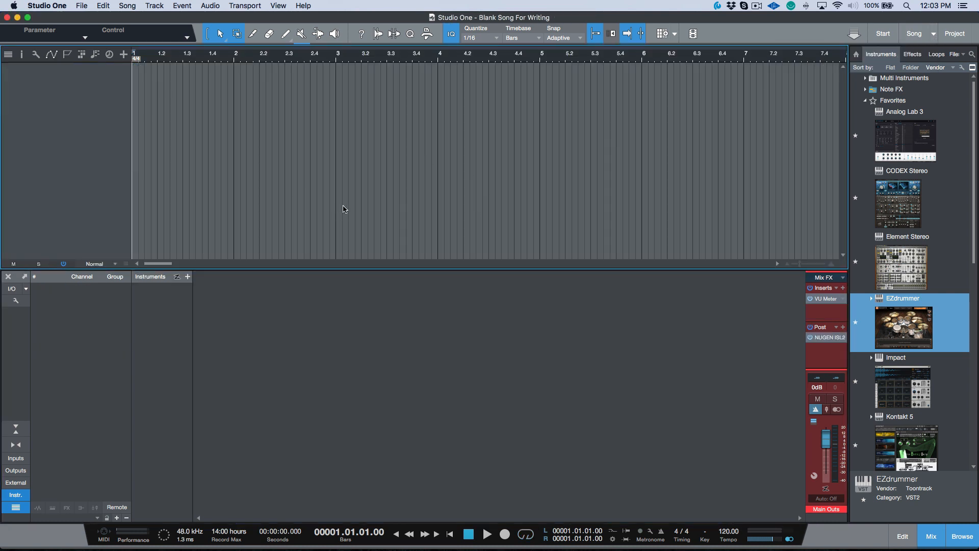
pyautogui.moveTo(903, 328)
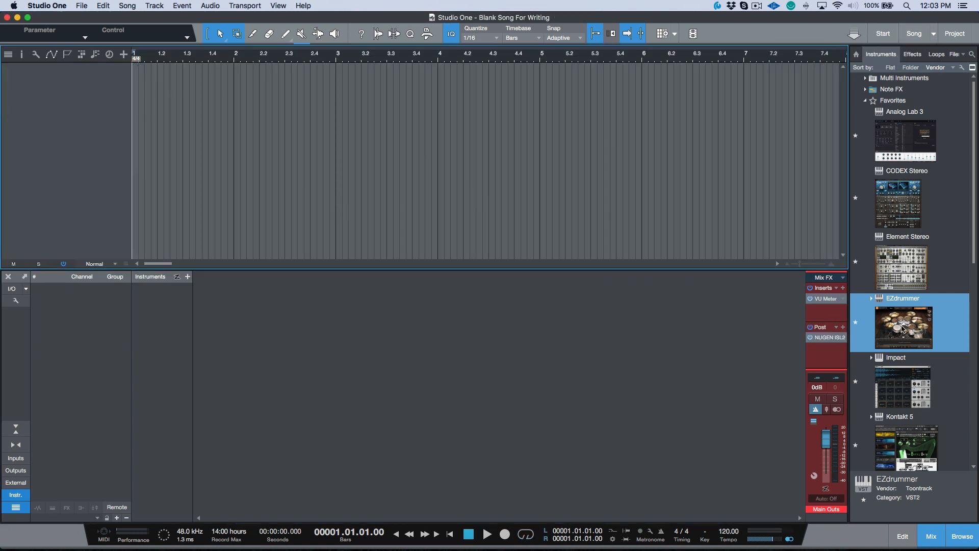
# Step: Add an EZdrummer track, load the Basic Writing Kit preset, and activate outputs EZ1–EZ4
pyautogui.doubleClick(903, 328)
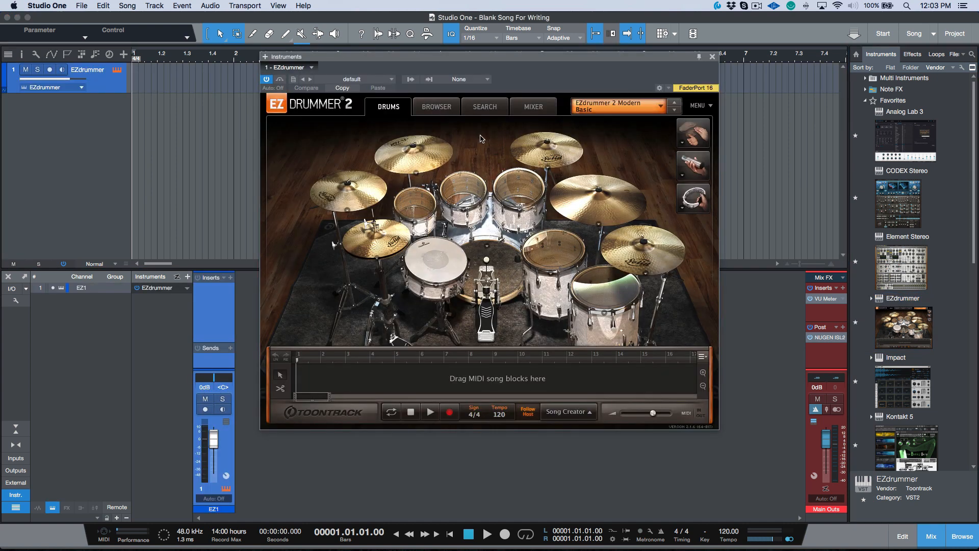
pyautogui.click(352, 78)
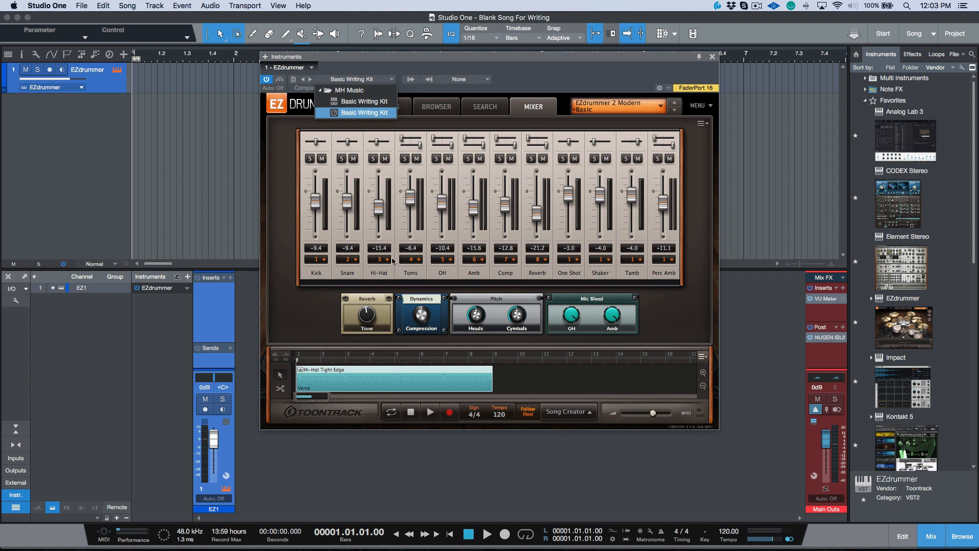
pyautogui.moveTo(458, 214)
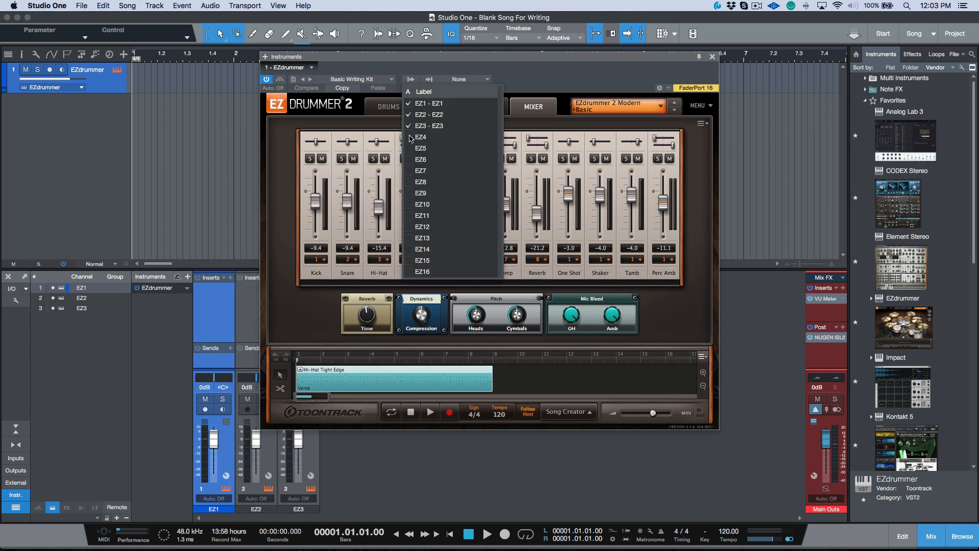
pyautogui.click(420, 136)
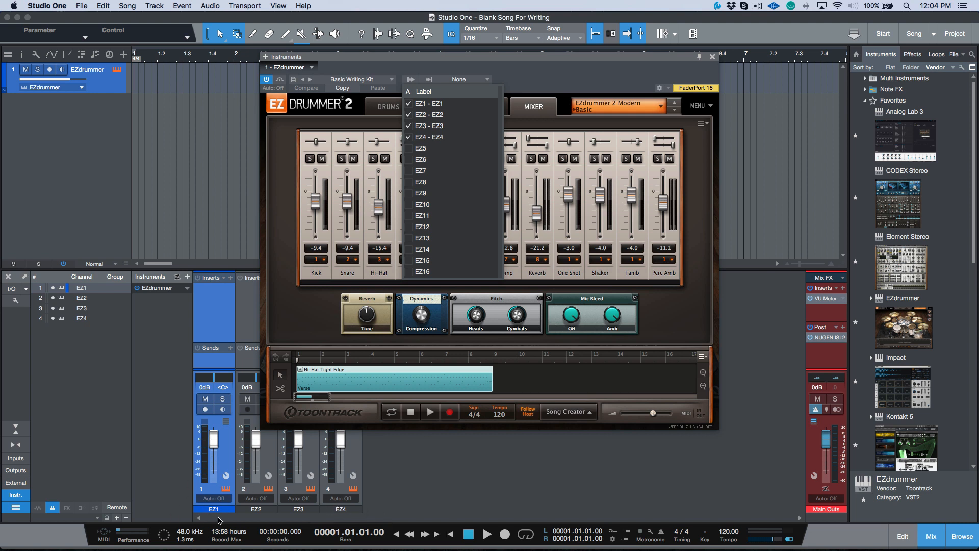
pyautogui.moveTo(246, 515)
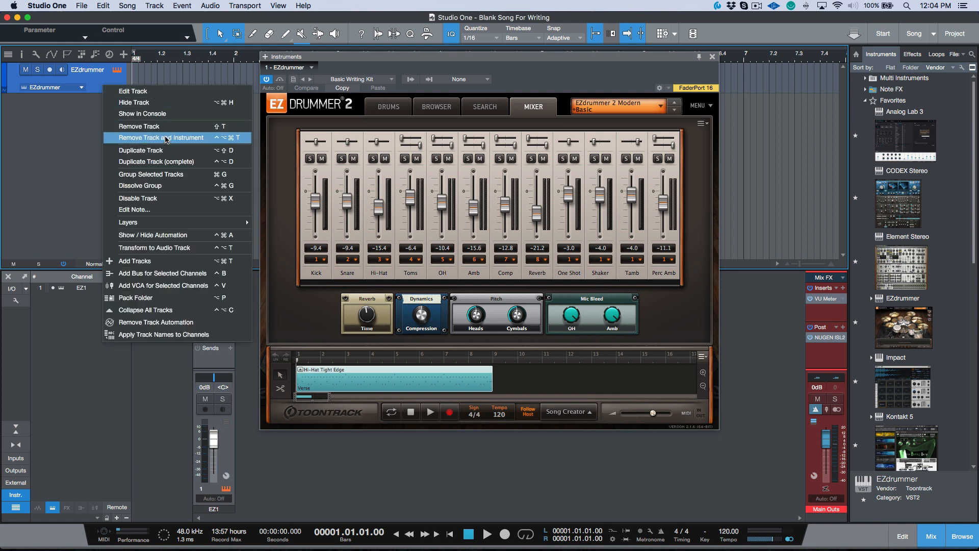
# Step: Remove the EZdrummer track and load Basic Writing Kit Instrument+FX from EZdrummer > MH Music
pyautogui.click(161, 137)
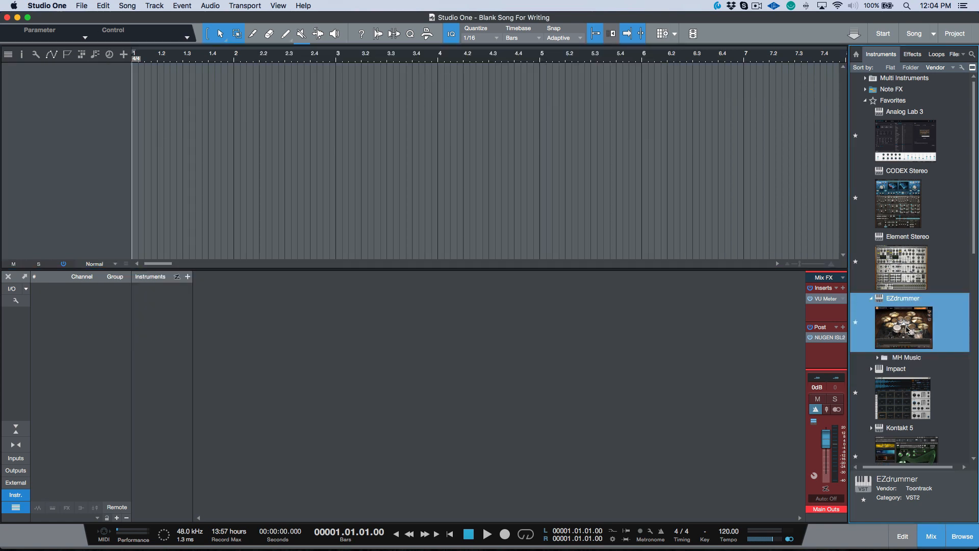
pyautogui.click(880, 356)
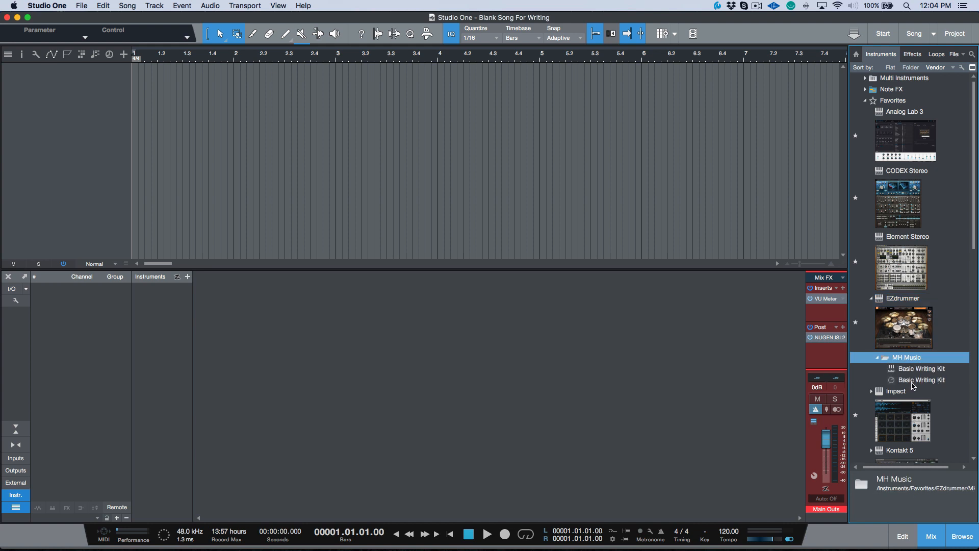
pyautogui.click(921, 368)
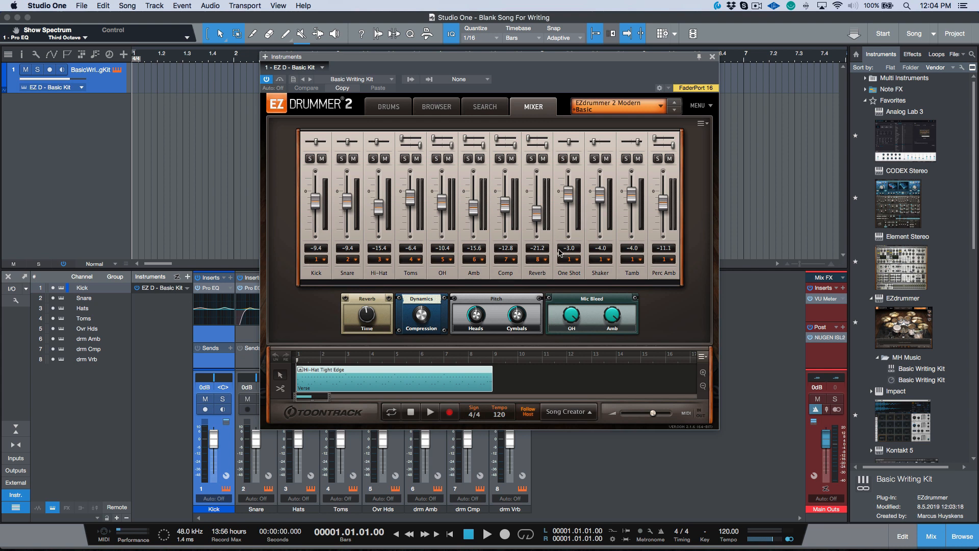
# Step: Open drm Cmp's Fat Channel insert, check its compressor and equalizer, then close it
pyautogui.click(710, 56)
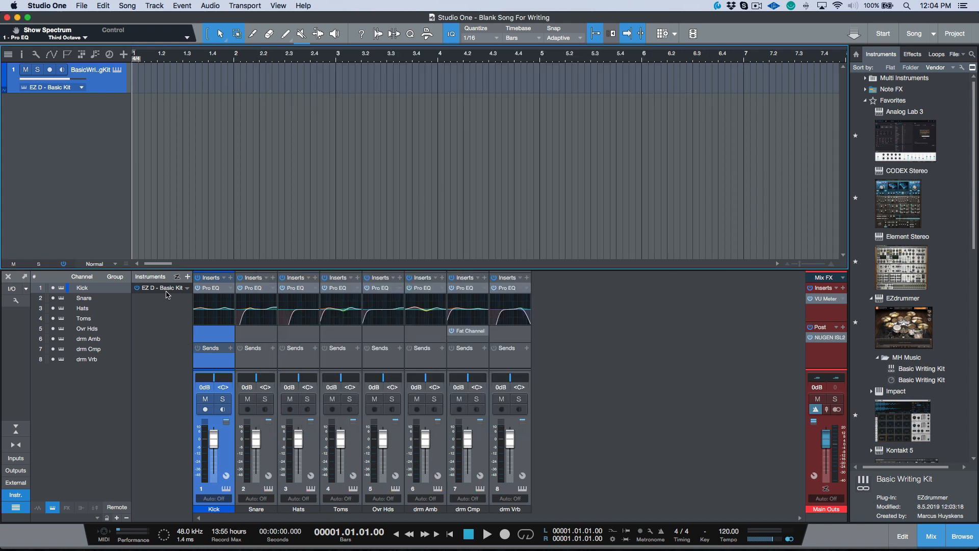
pyautogui.click(162, 287)
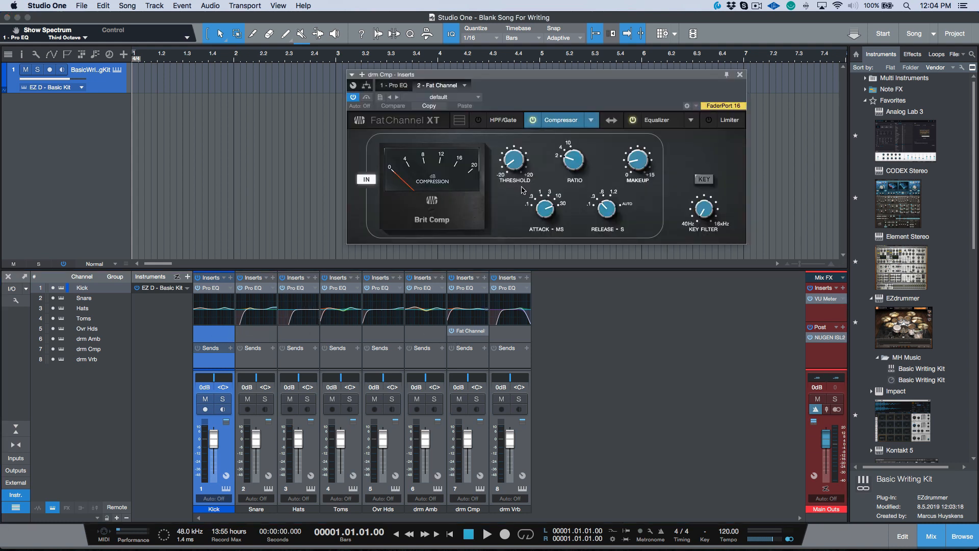
pyautogui.click(656, 119)
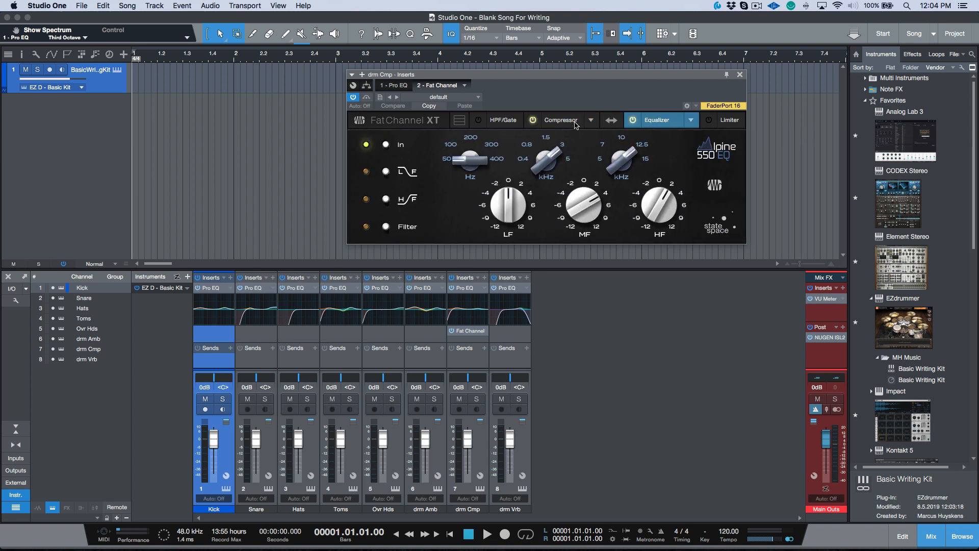
pyautogui.click(739, 75)
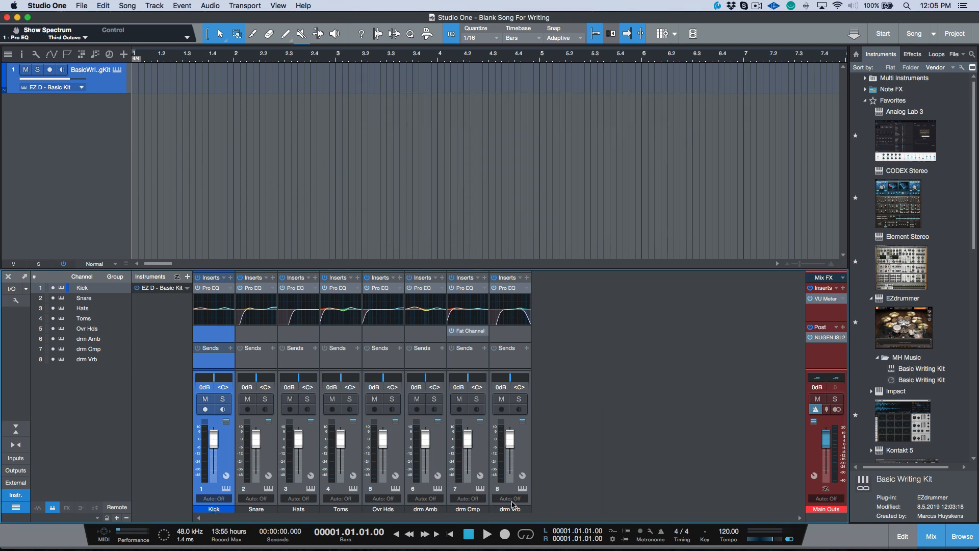
pyautogui.moveTo(622, 448)
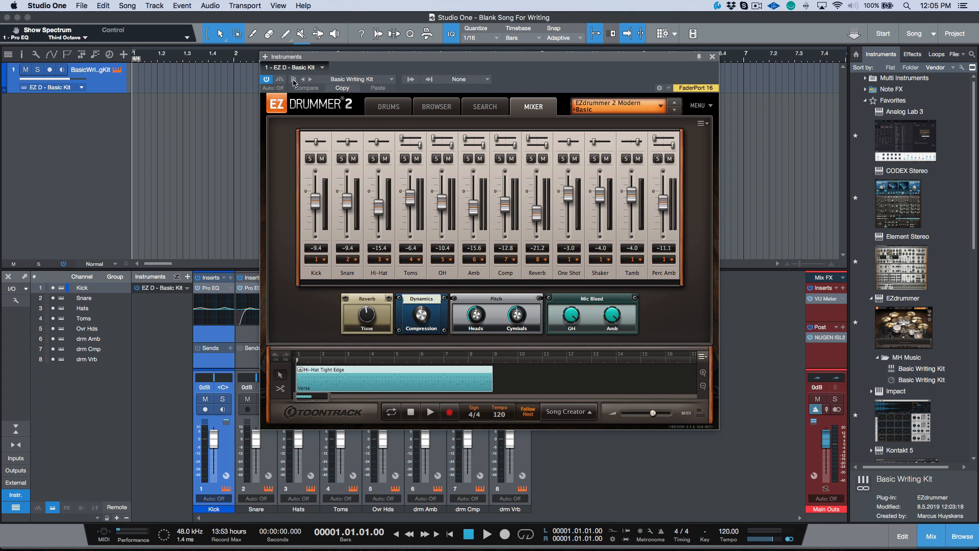
# Step: Close EZdrummer and return to the 'Using Instrument+FX Presets in Writing Templates' song
pyautogui.click(293, 80)
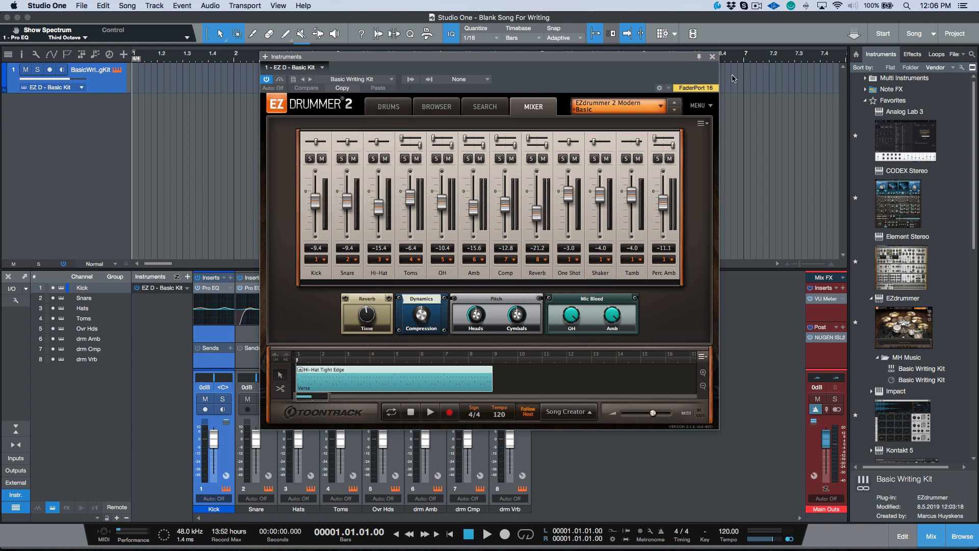
pyautogui.click(710, 56)
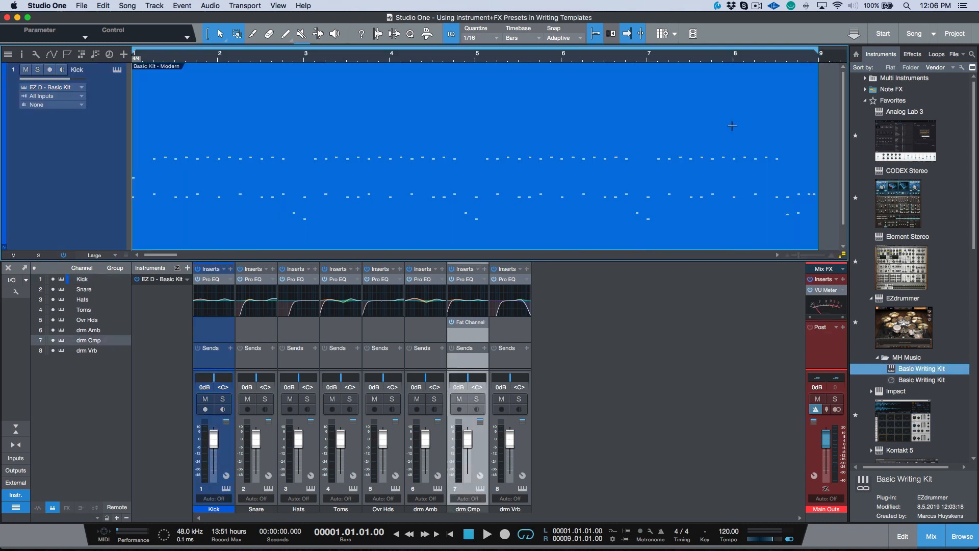
pyautogui.moveTo(548, 233)
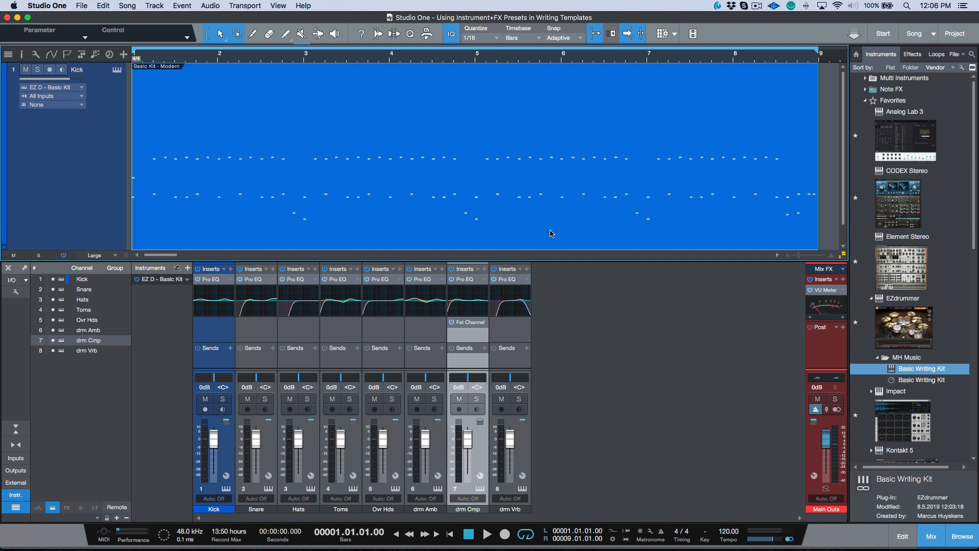
pyautogui.moveTo(543, 225)
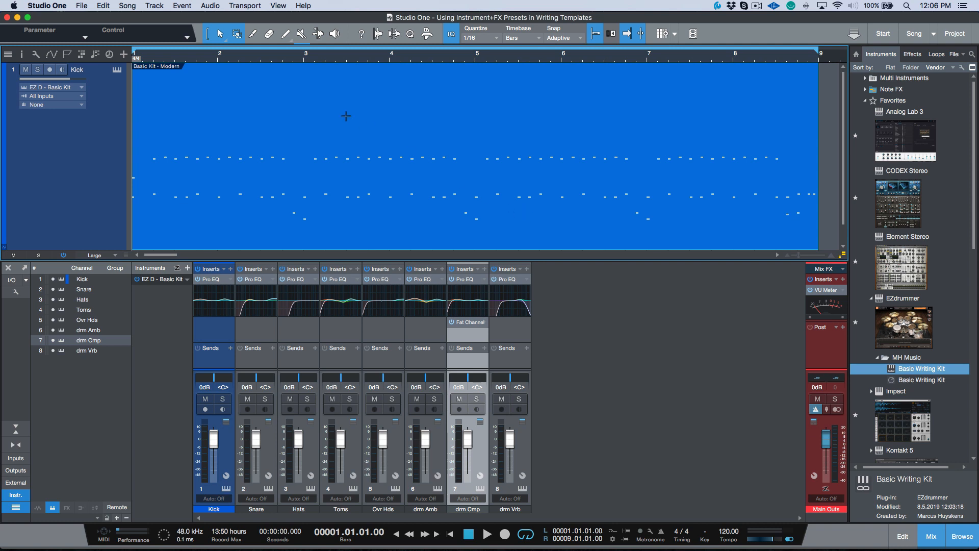
# Step: Export all eight drum channels via Song > Export Stems, importing them as audio tracks
pyautogui.click(127, 5)
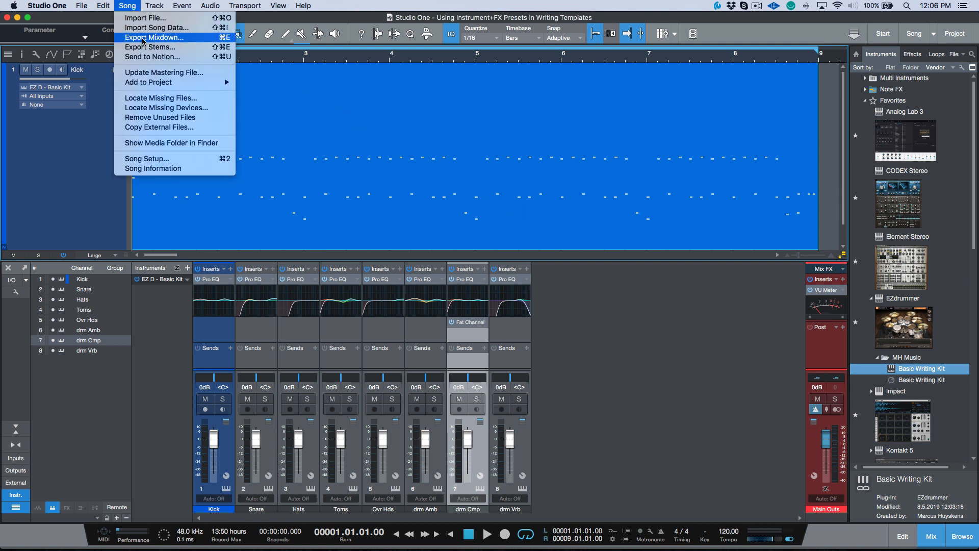
pyautogui.click(150, 47)
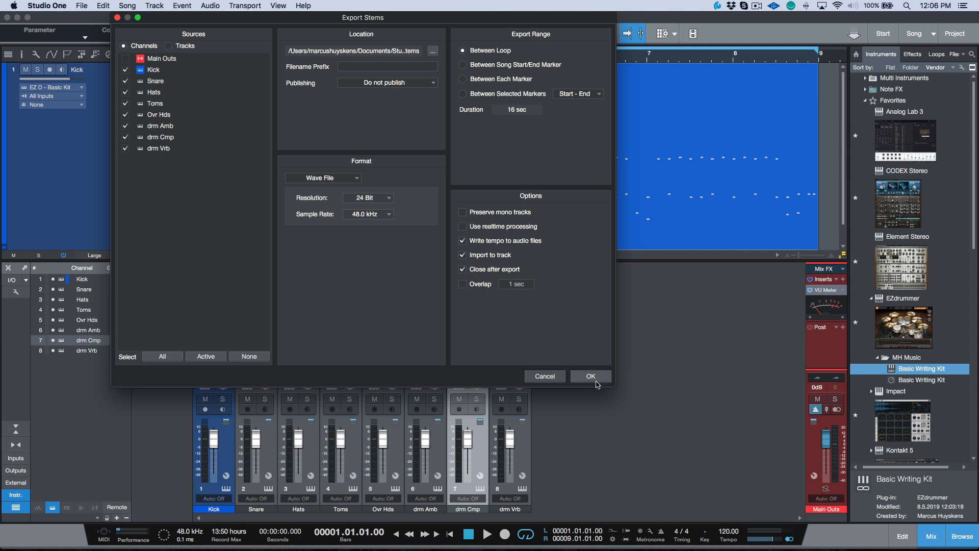
pyautogui.click(589, 376)
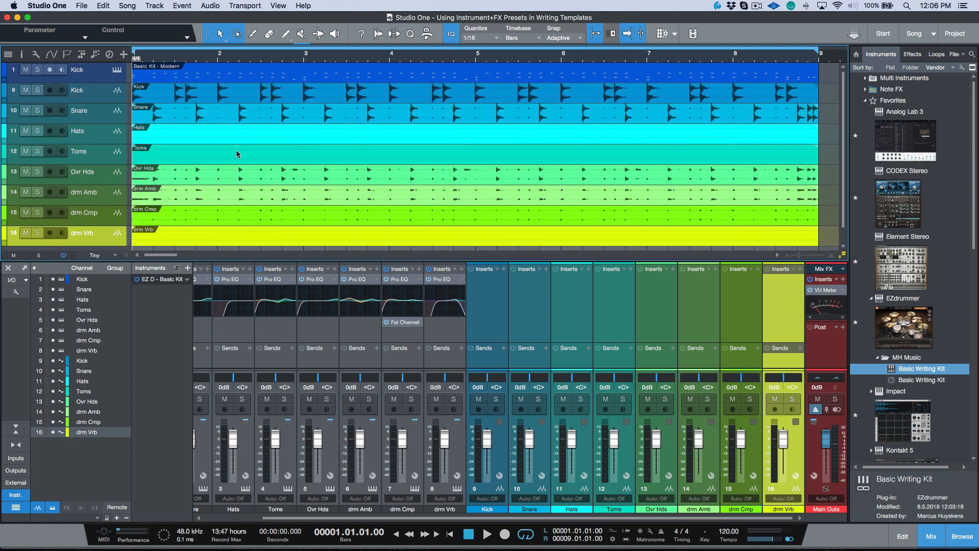
pyautogui.click(214, 80)
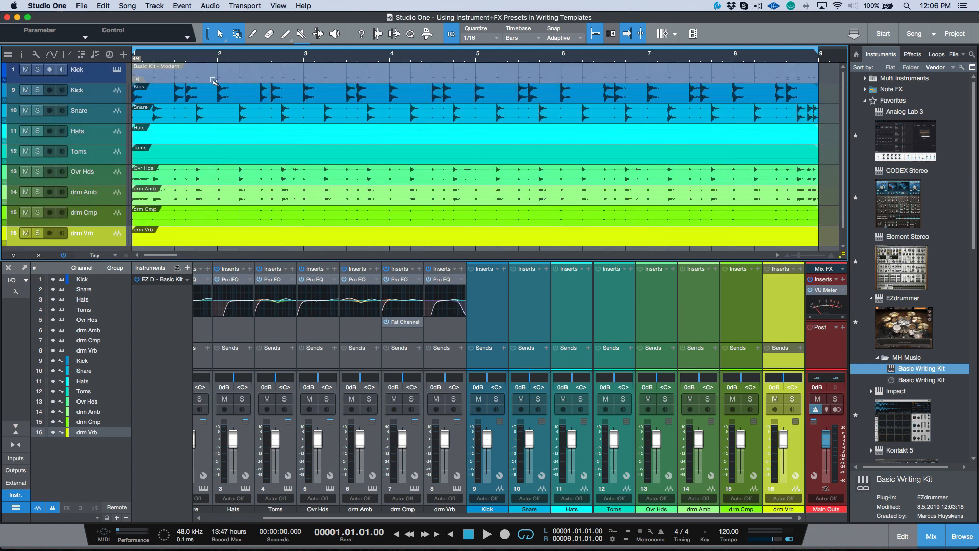
pyautogui.click(486, 533)
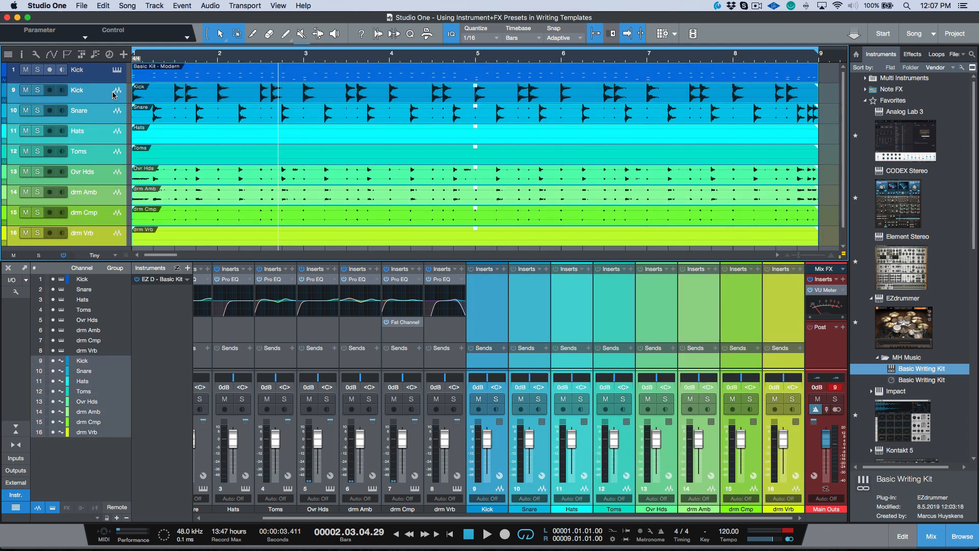
# Step: Transform the Kick track to audio, rendering all channels and inserts and removing the instrument
pyautogui.rightClick(77, 80)
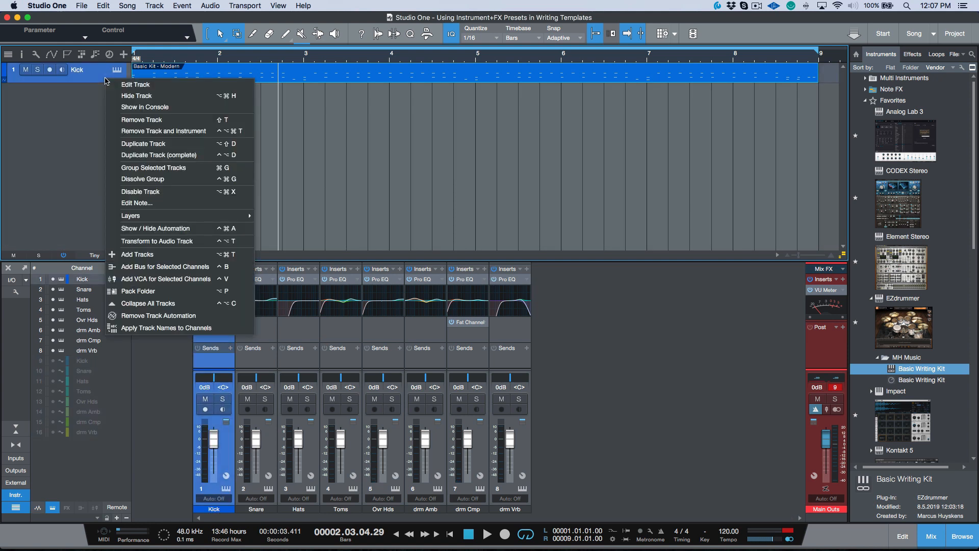
pyautogui.moveTo(157, 241)
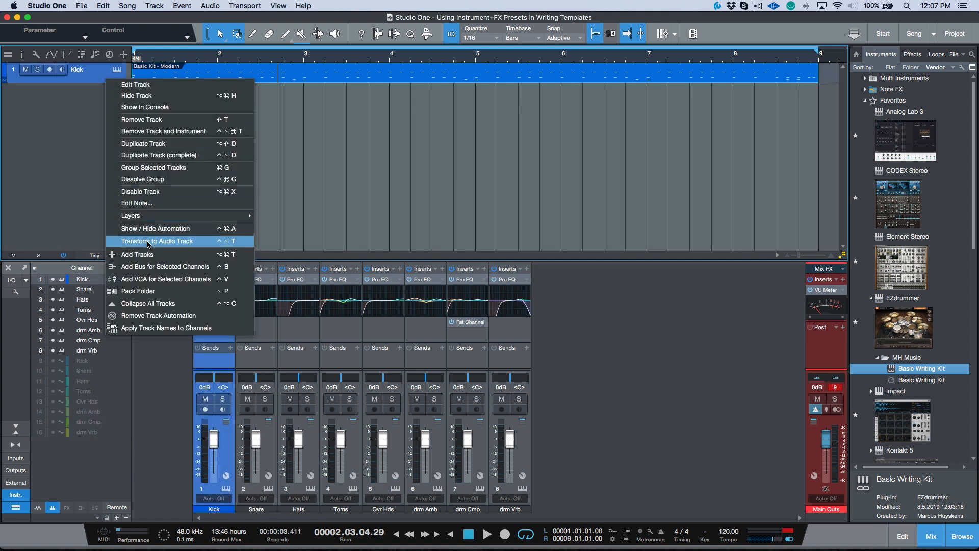
pyautogui.click(157, 241)
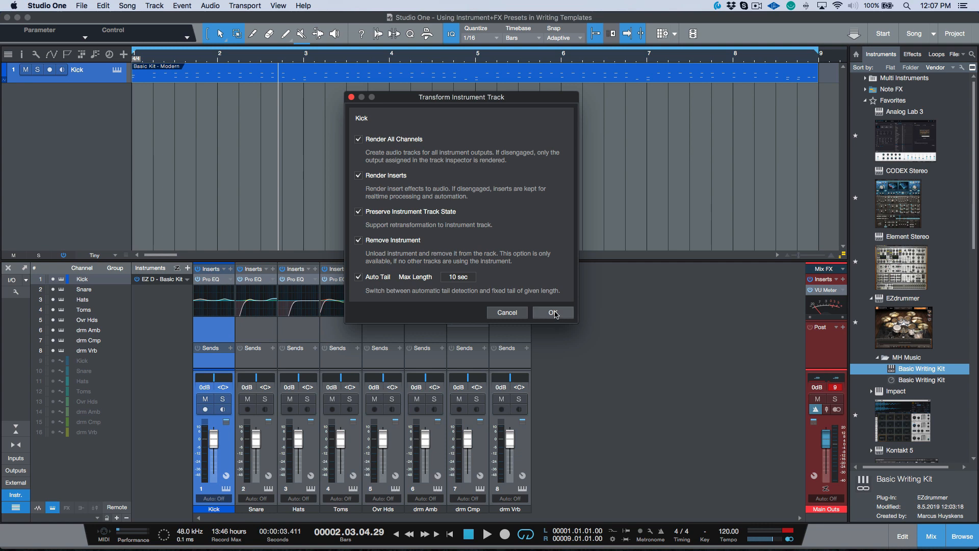
pyautogui.click(551, 312)
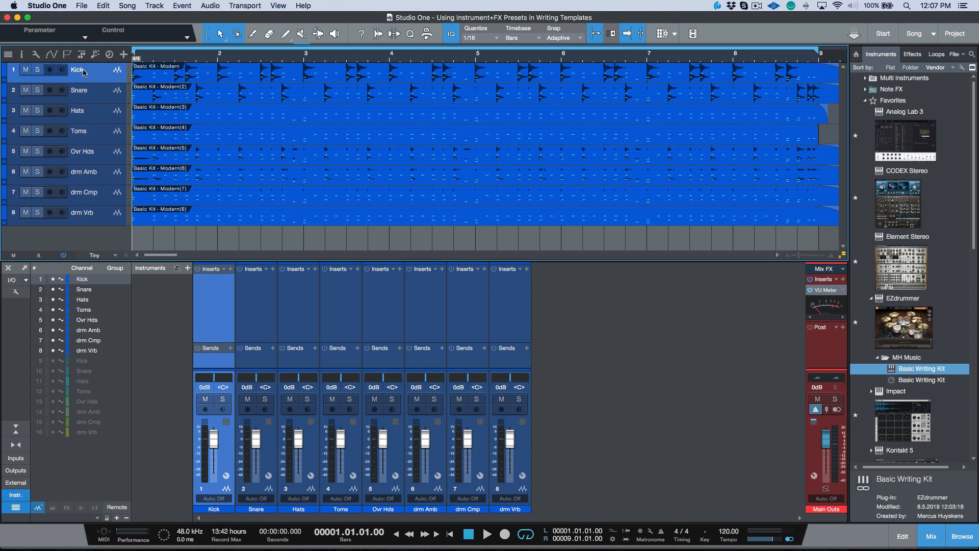
pyautogui.moveTo(62, 68)
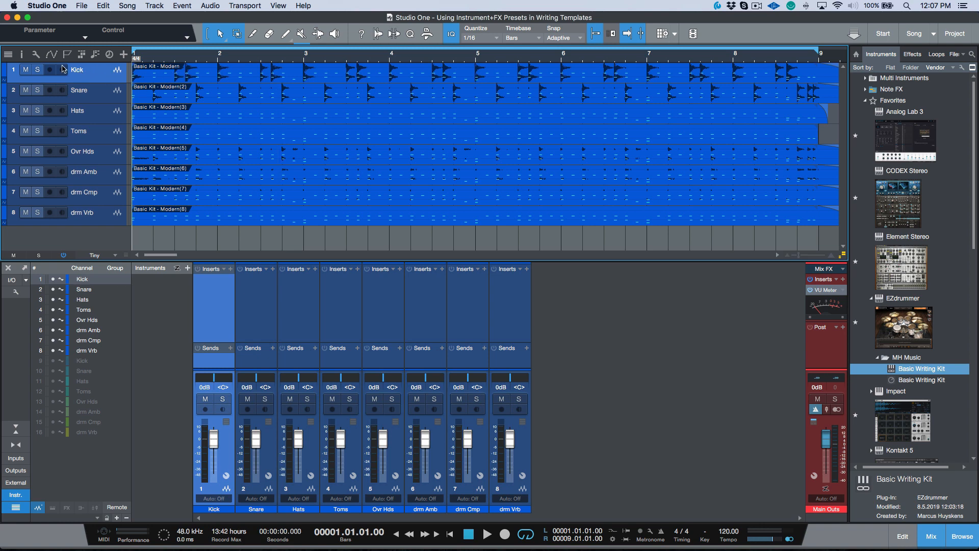
# Step: Rename the Kick audio event and bring up the audio parts' context menu
pyautogui.doubleClick(77, 69)
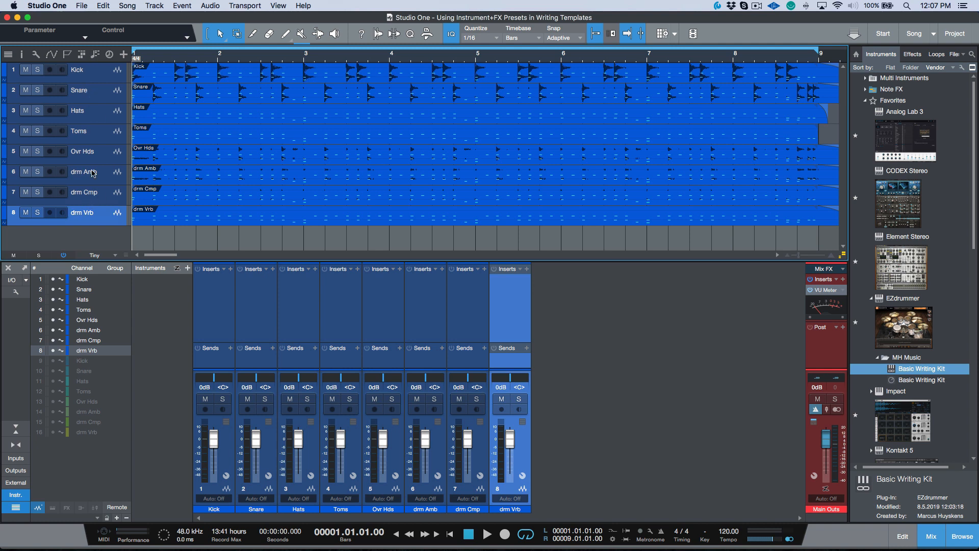
pyautogui.moveTo(264, 205)
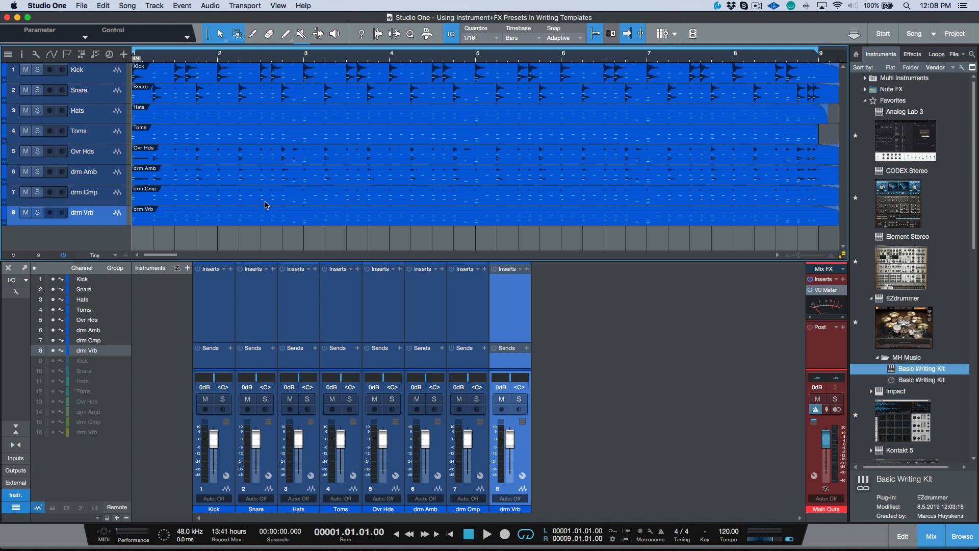
pyautogui.rightClick(75, 70)
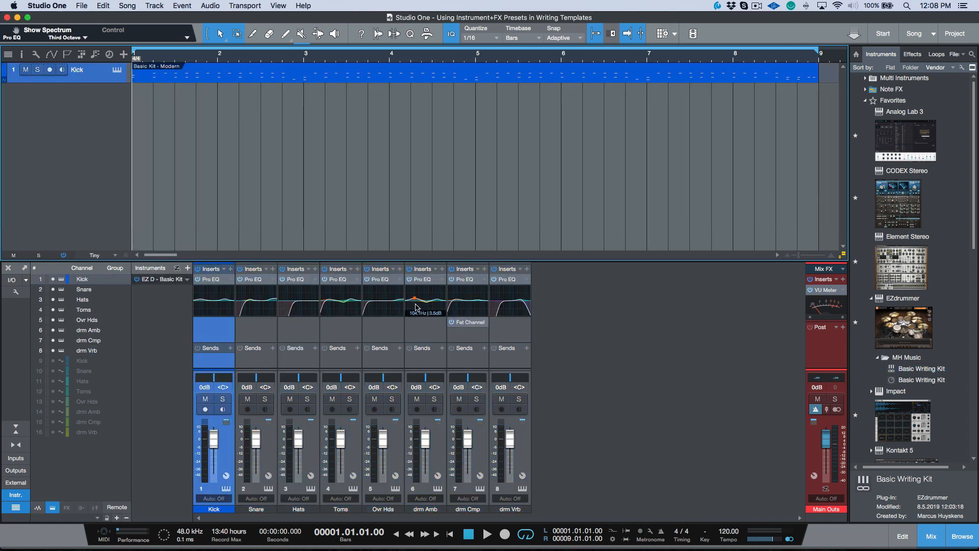
pyautogui.moveTo(587, 340)
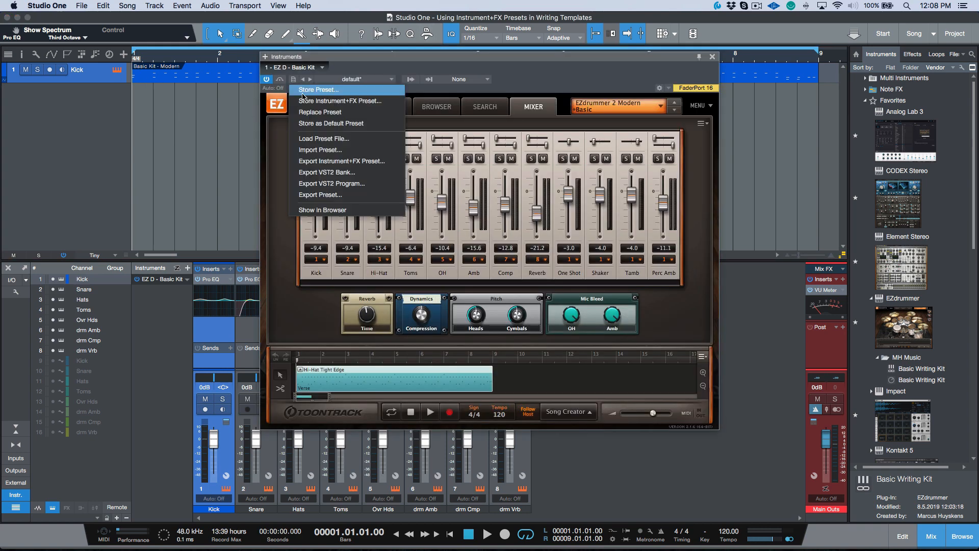
pyautogui.moveTo(324, 92)
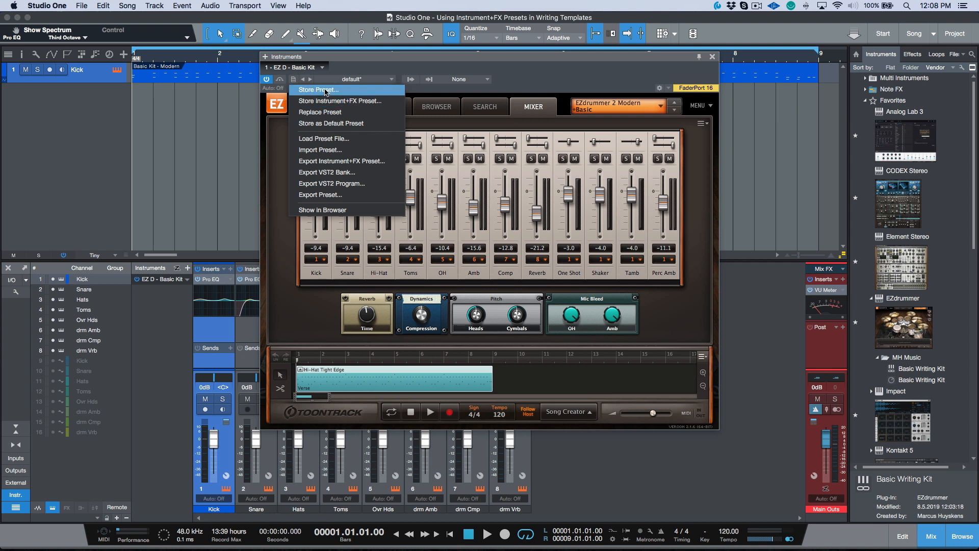
pyautogui.moveTo(340, 101)
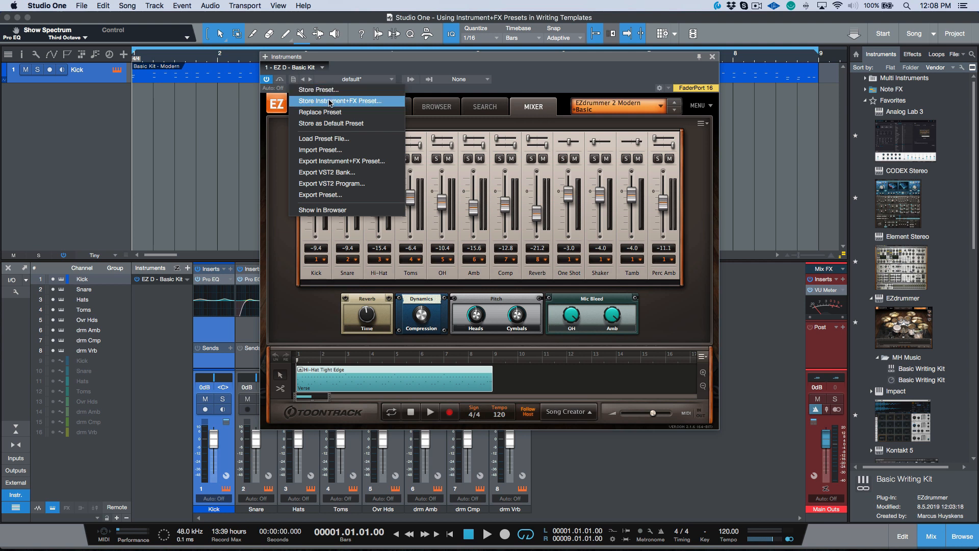